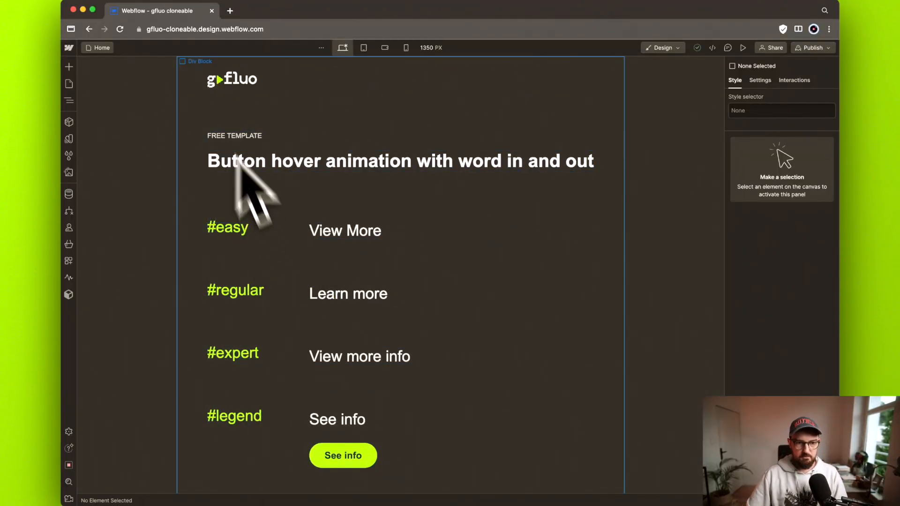
# Show the site's publishing options, including its staging address
pyautogui.click(400, 161)
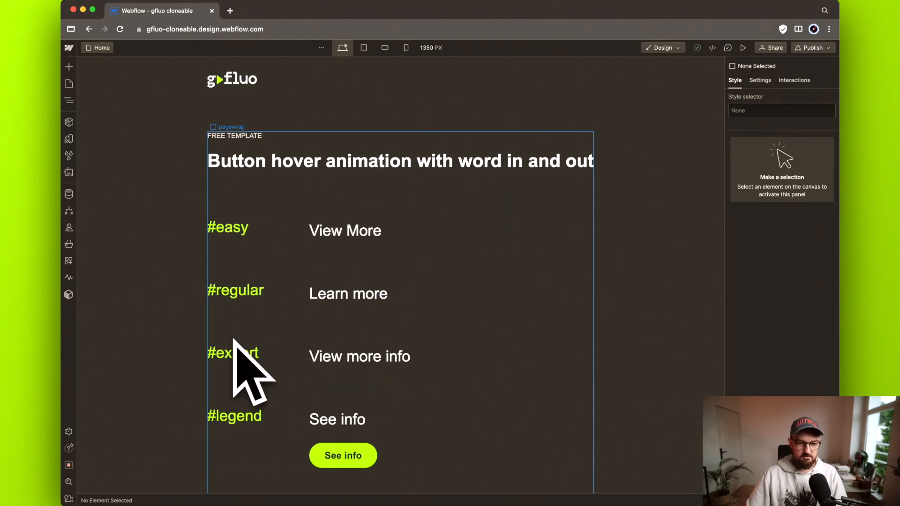
pyautogui.click(812, 48)
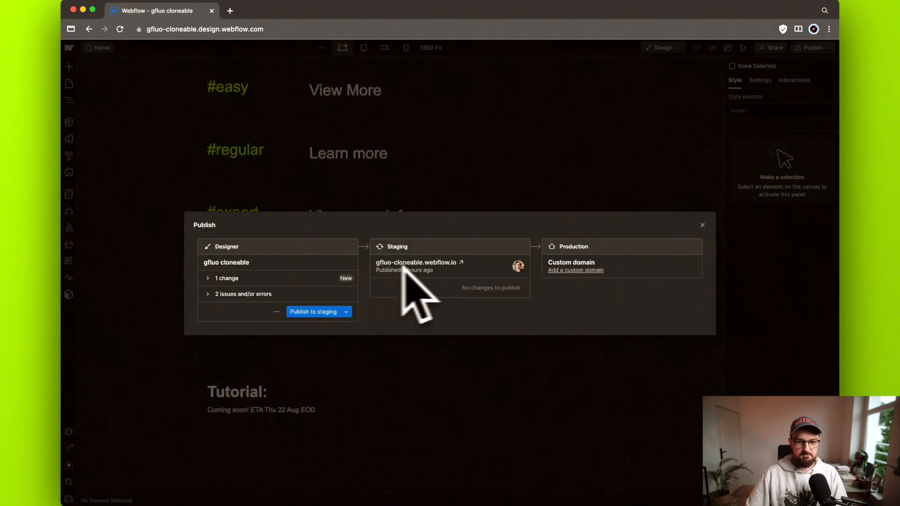
pyautogui.click(415, 263)
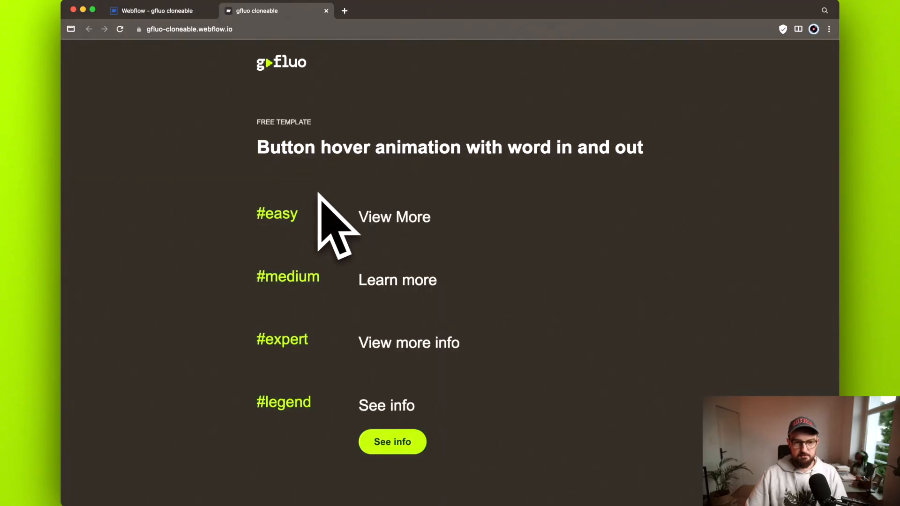
pyautogui.moveTo(407, 253)
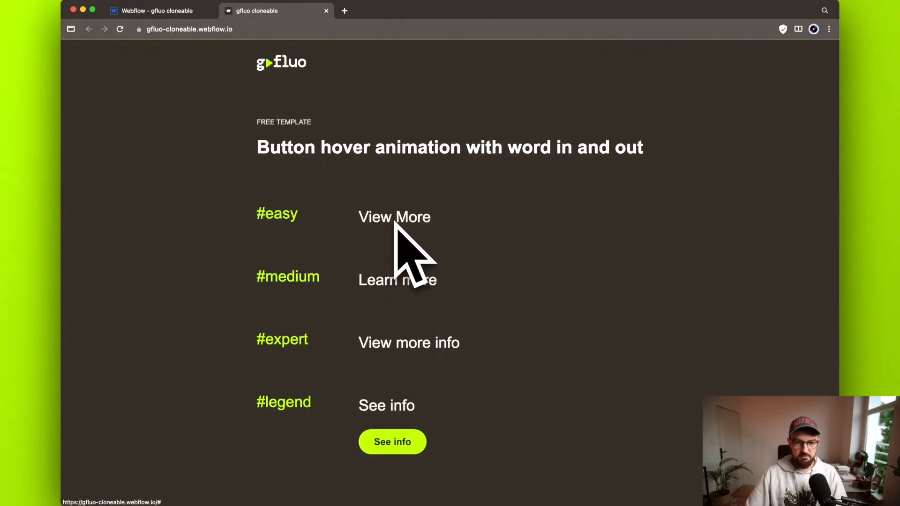
pyautogui.moveTo(554, 270)
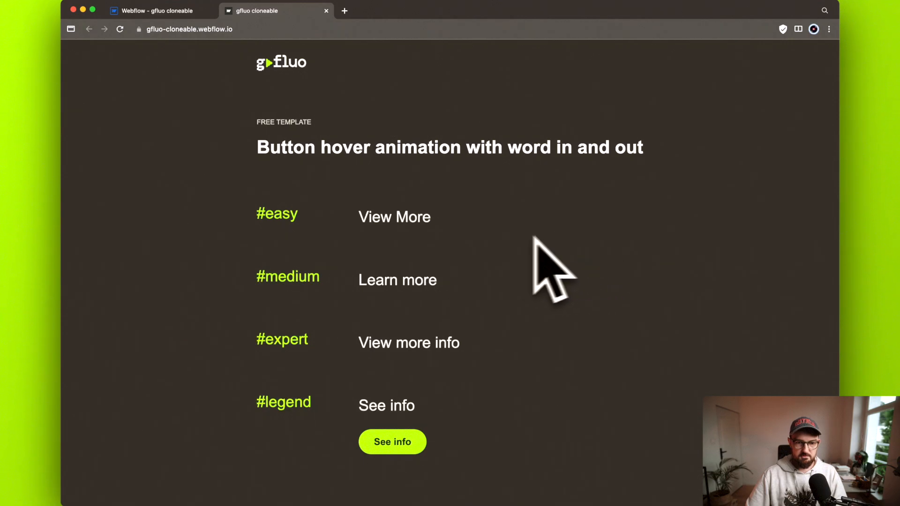
pyautogui.moveTo(459, 276)
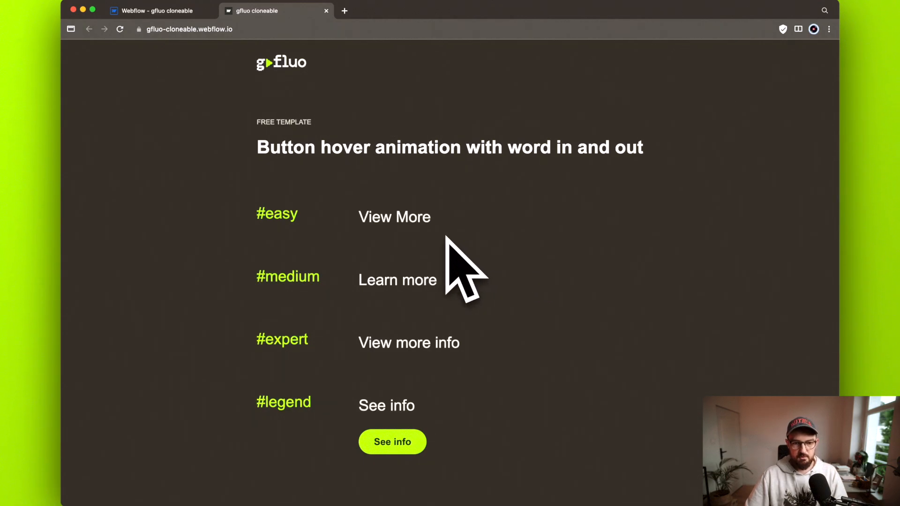
pyautogui.moveTo(705, 215)
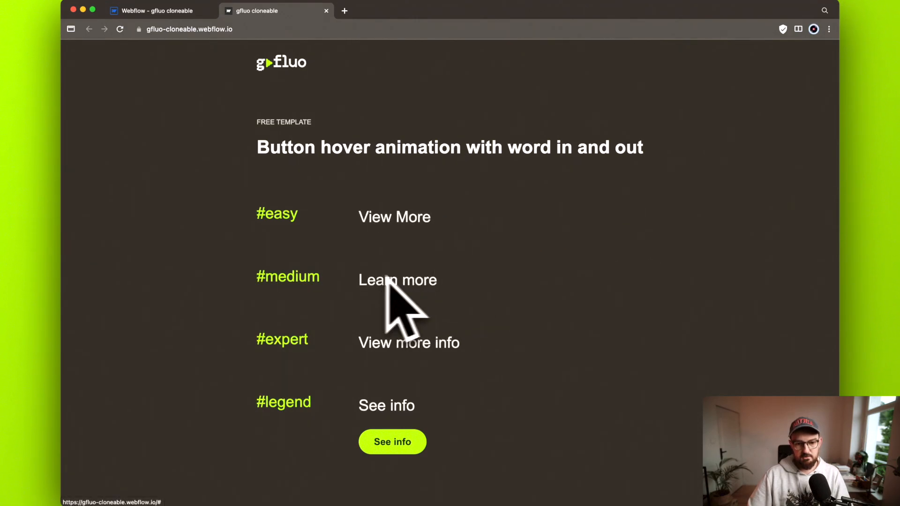
pyautogui.moveTo(565, 319)
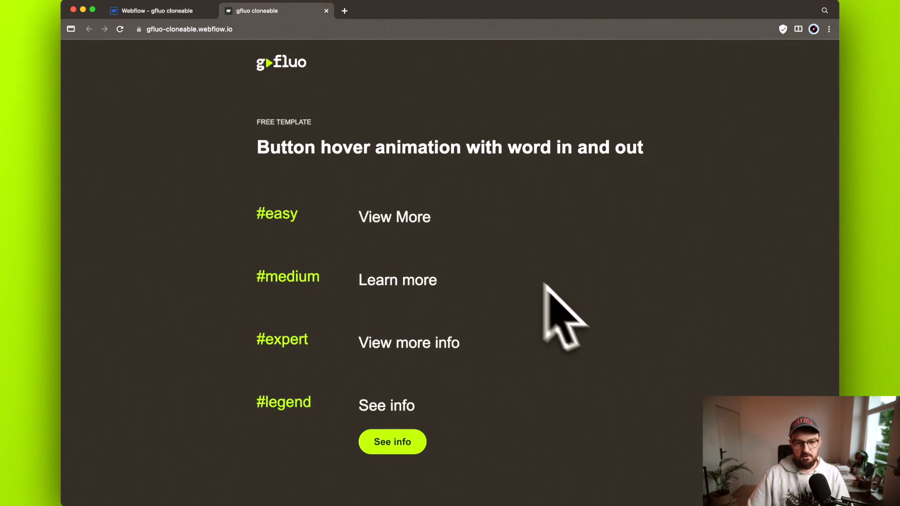
pyautogui.moveTo(393, 353)
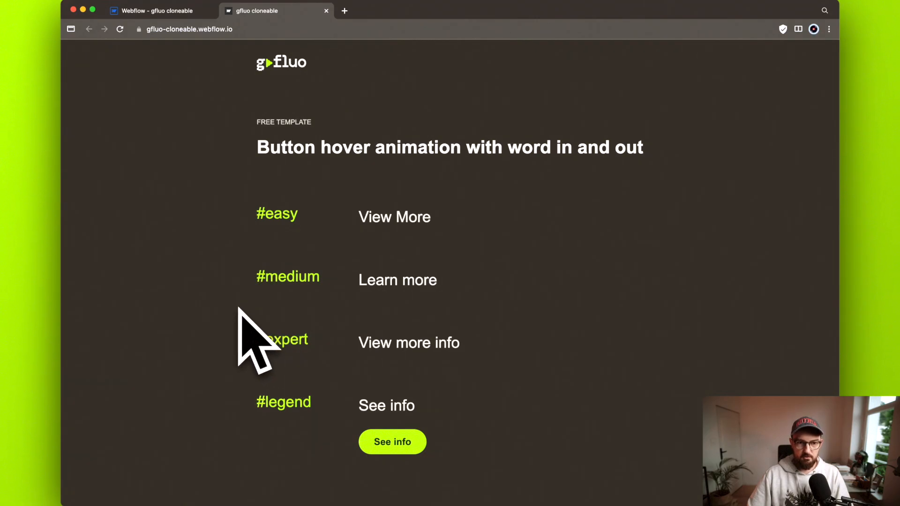
pyautogui.moveTo(250, 437)
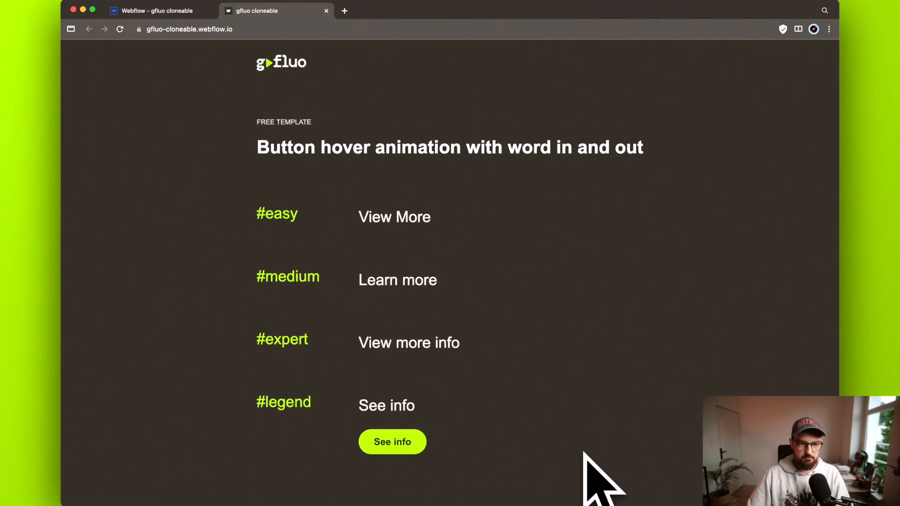
# Append 'peasy' to the #easy label and select the View More link text
pyautogui.click(155, 11)
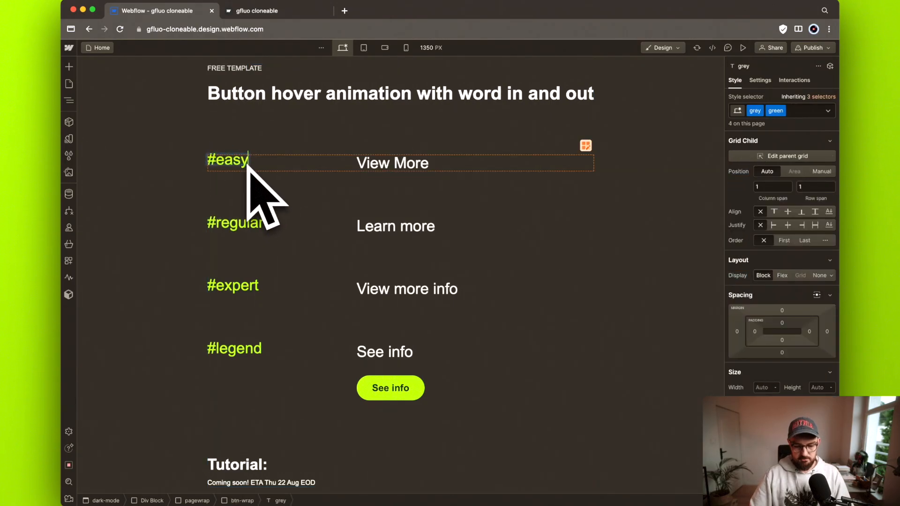
pyautogui.write('peasy')
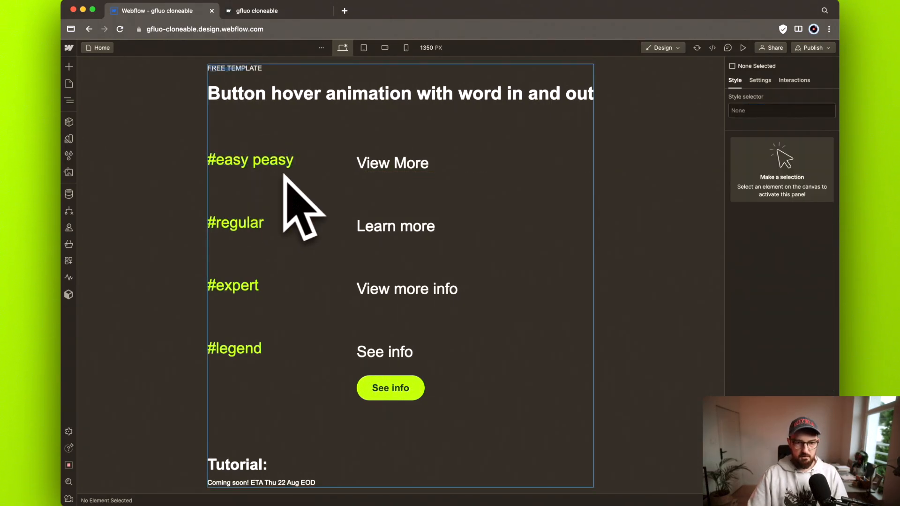
pyautogui.moveTo(392, 163)
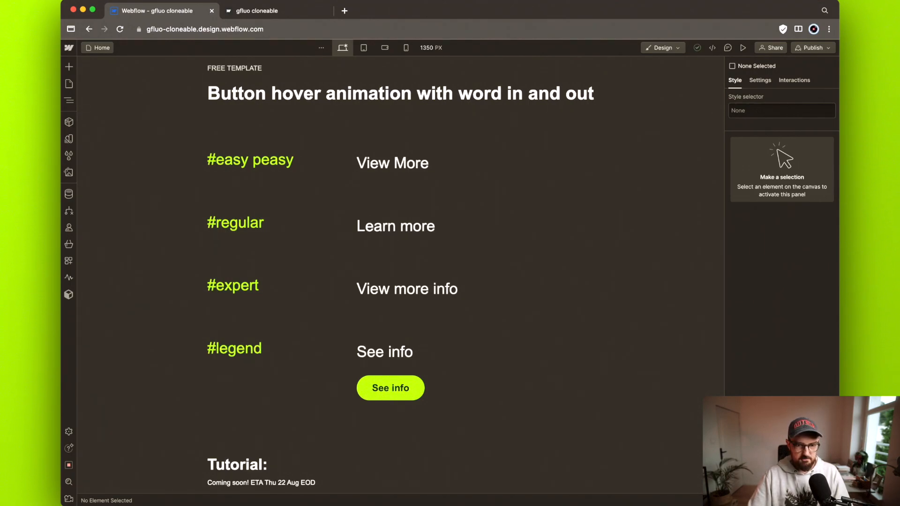
pyautogui.click(391, 163)
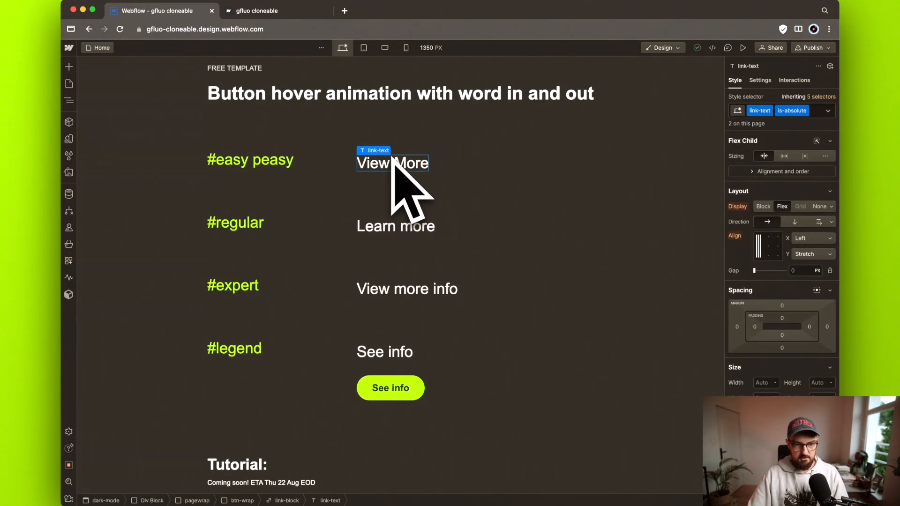
# In the Navigator, expand link-block to its two link-text children and select link-block
pyautogui.click(68, 100)
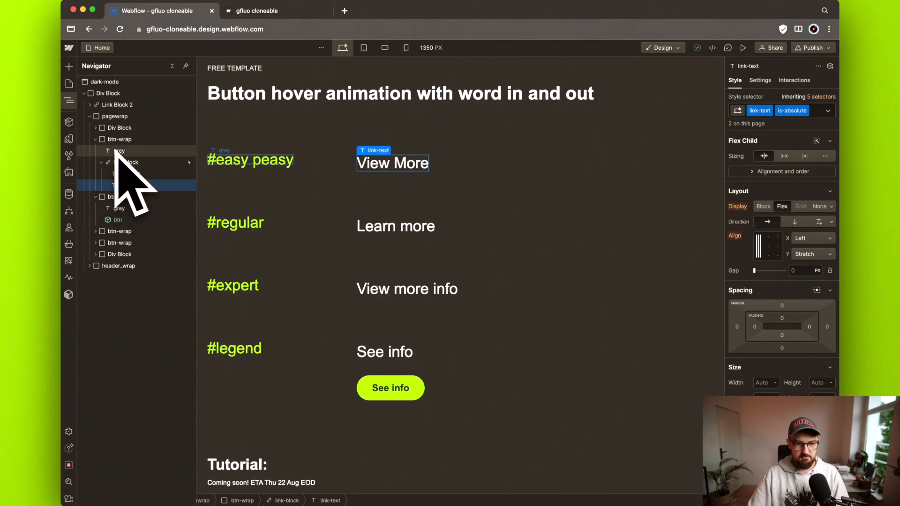
pyautogui.click(125, 162)
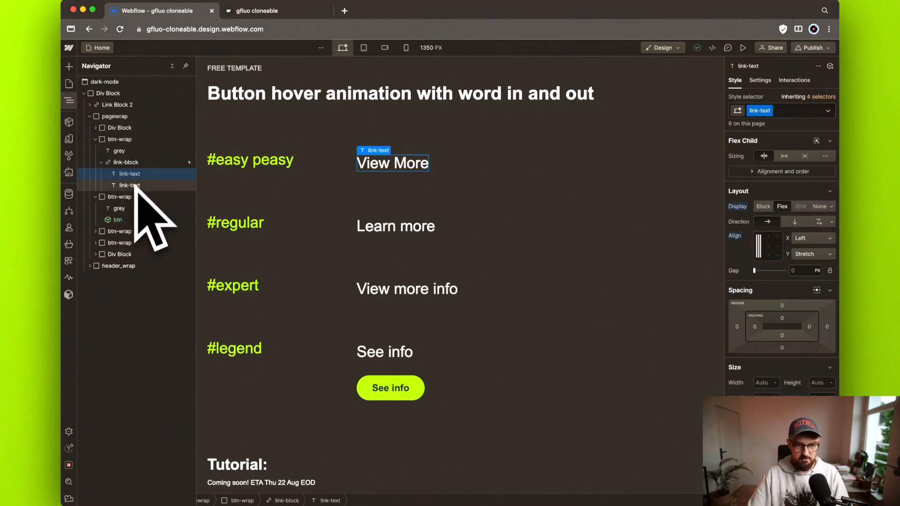
pyautogui.click(129, 184)
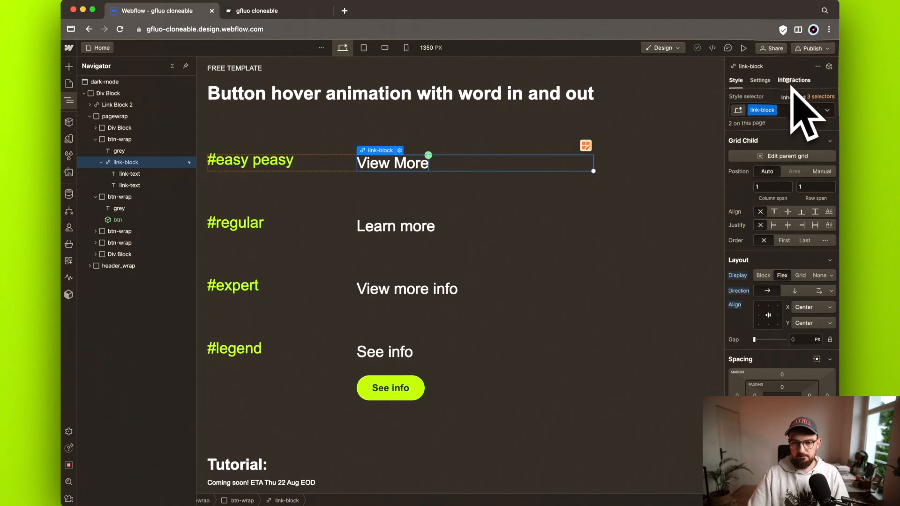
# Inspect the Move actions of the link's button-hover interaction
pyautogui.click(794, 80)
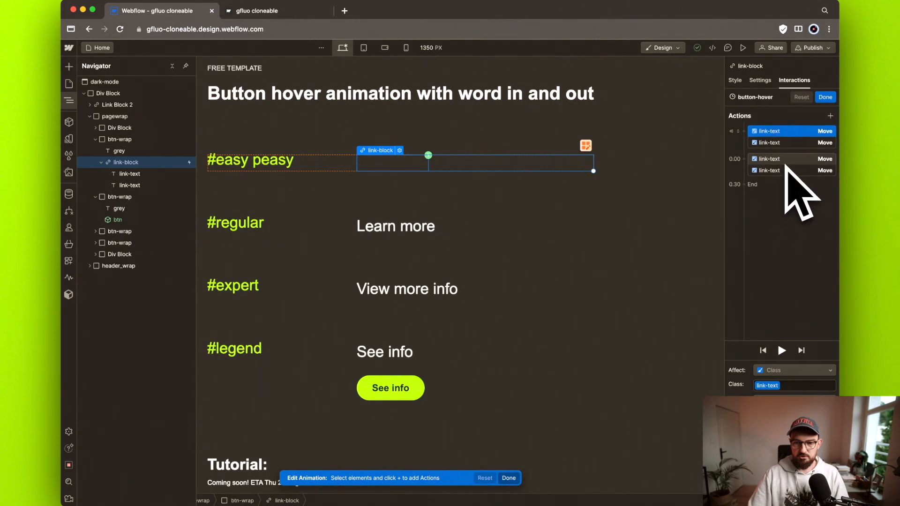
pyautogui.click(780, 171)
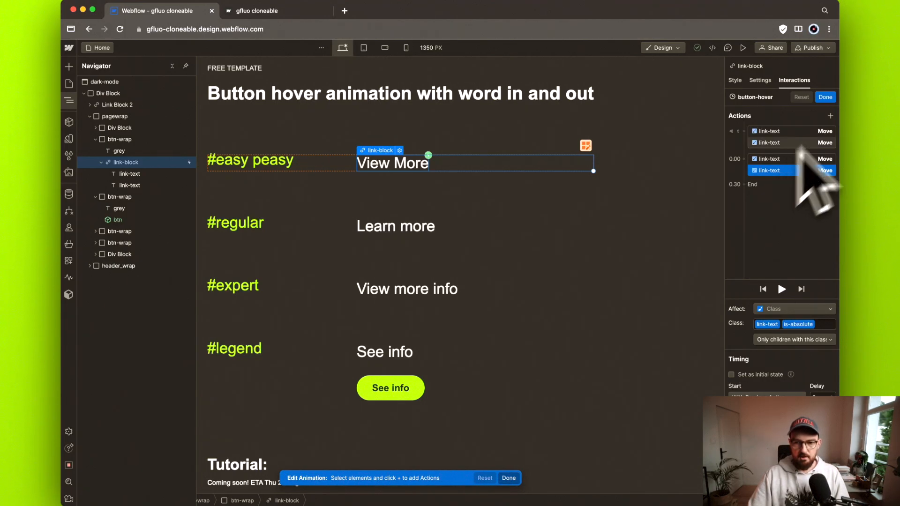
pyautogui.click(825, 97)
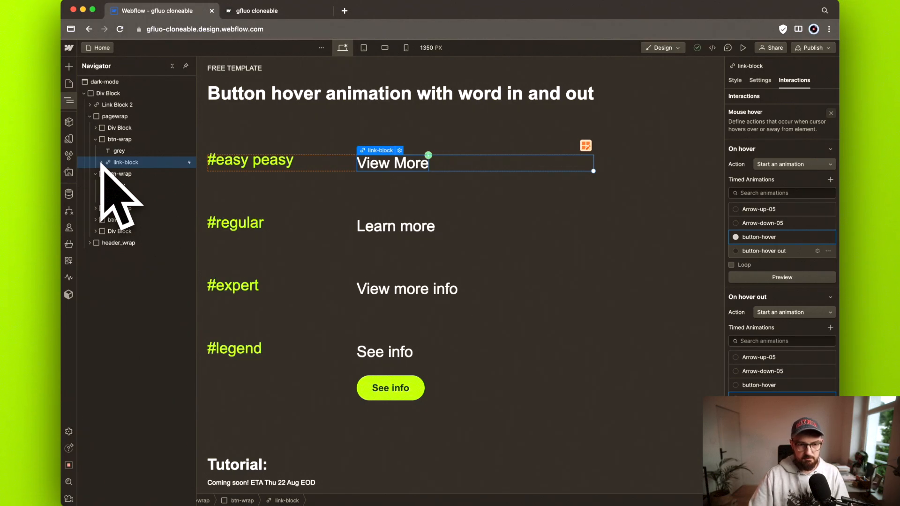
# Select each of the link block's View More text layers in turn
pyautogui.click(130, 184)
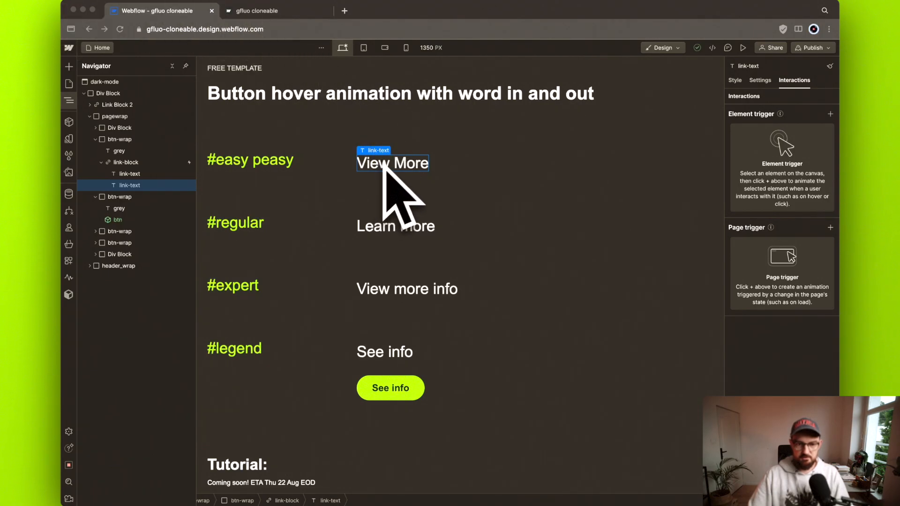
pyautogui.click(129, 173)
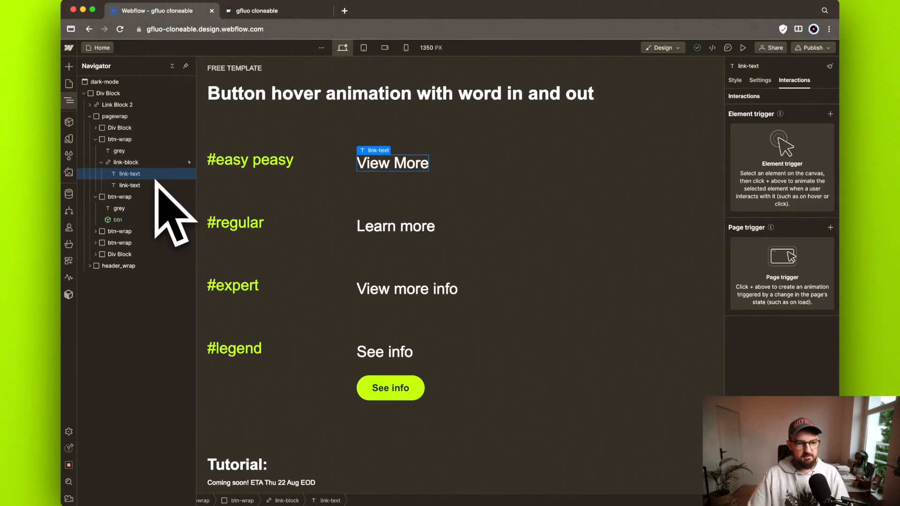
pyautogui.click(129, 185)
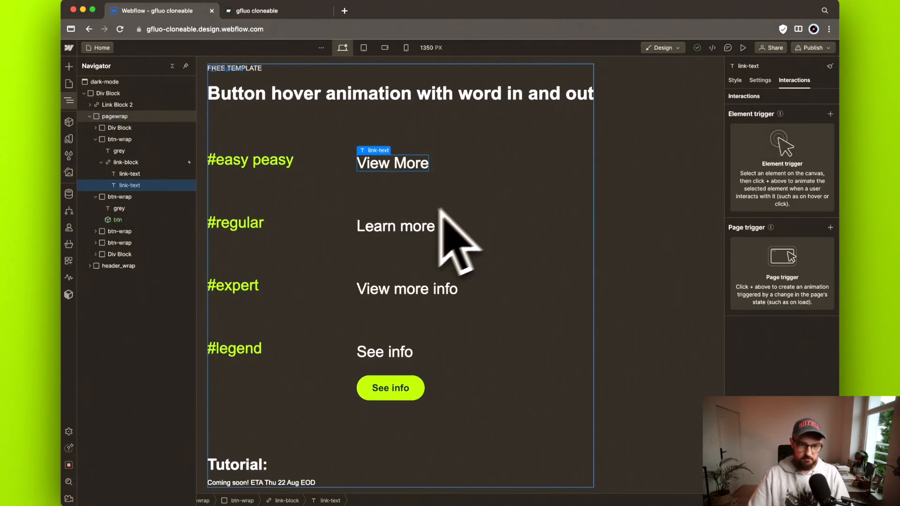
# Convert link-block into a 'btn' component and bind both link-text layers to a Text property
pyautogui.click(395, 226)
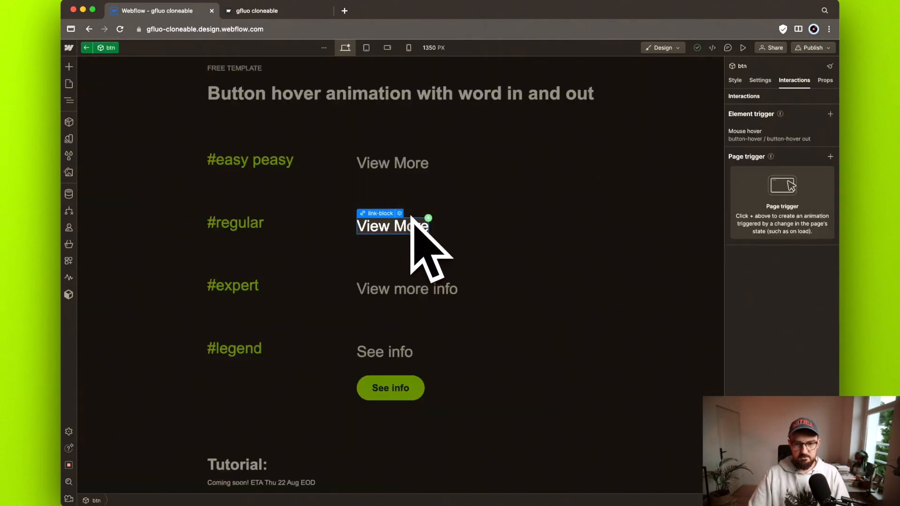
pyautogui.moveTo(758, 103)
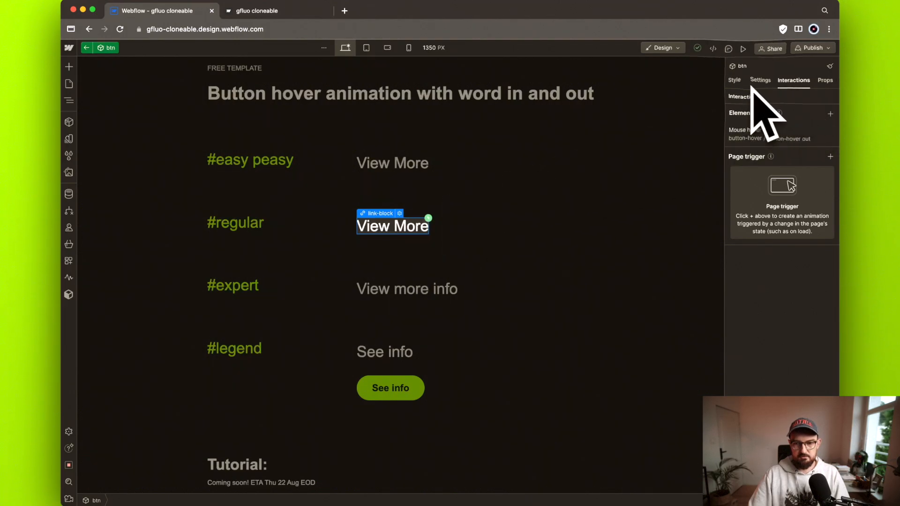
pyautogui.moveTo(402, 247)
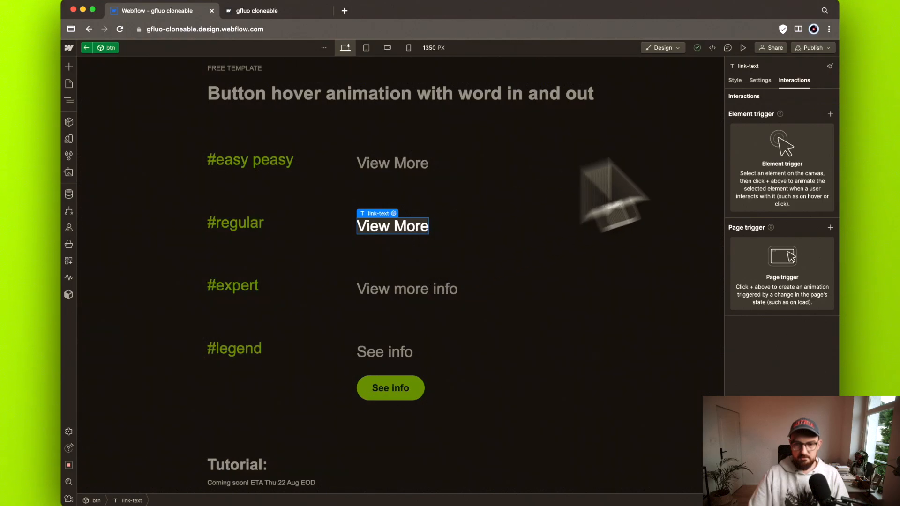
pyautogui.click(759, 79)
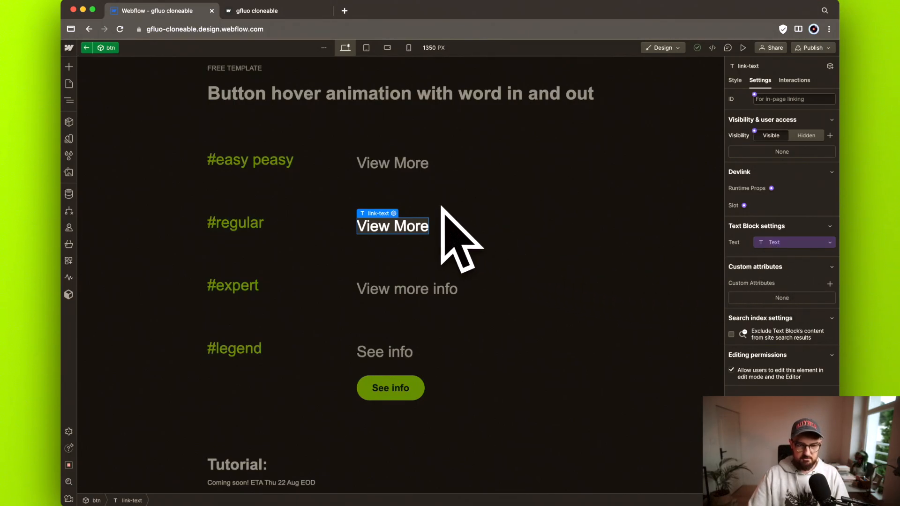
pyautogui.moveTo(424, 247)
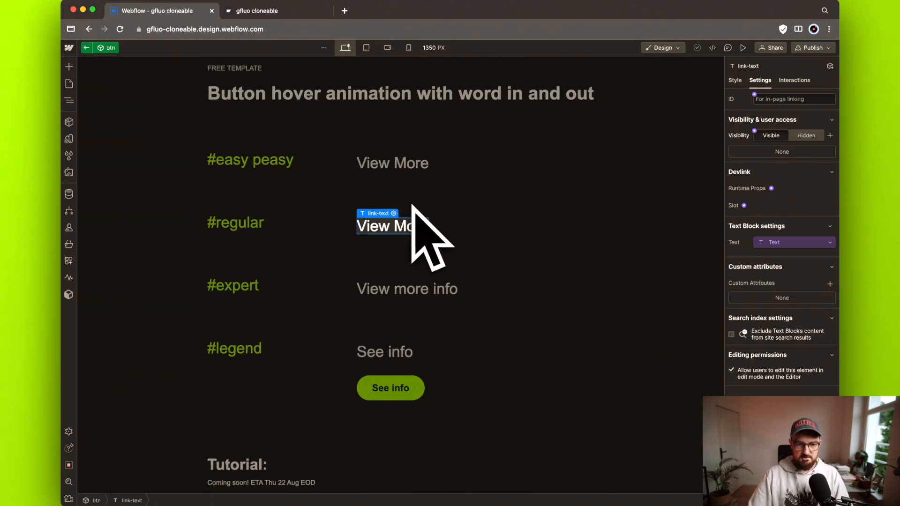
pyautogui.click(68, 100)
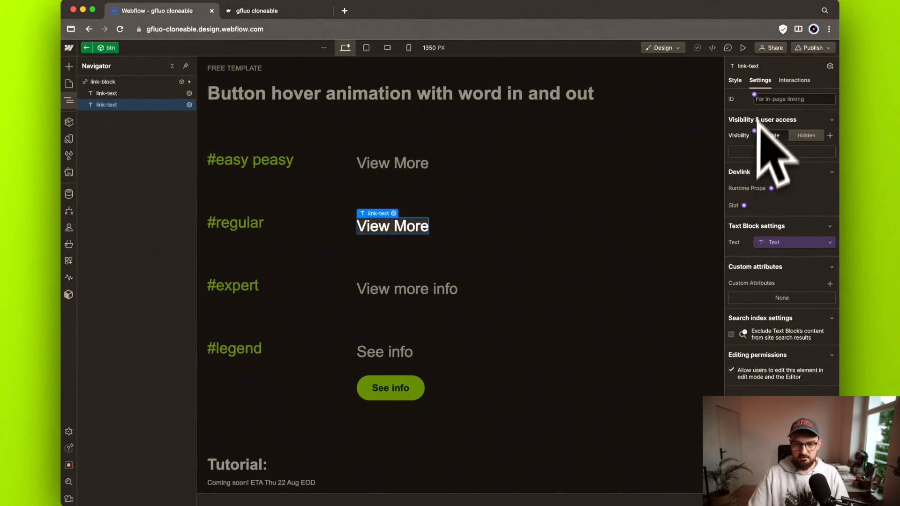
pyautogui.click(770, 134)
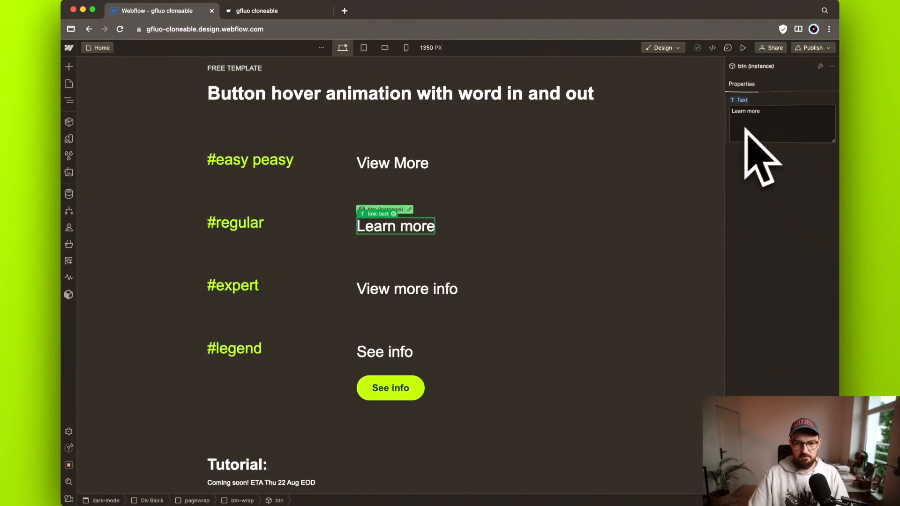
pyautogui.write('Lea')
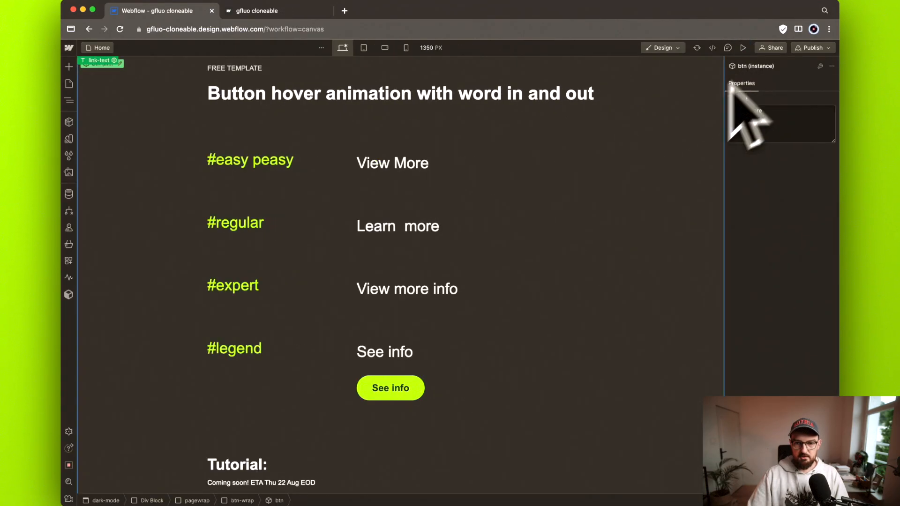
pyautogui.click(781, 123)
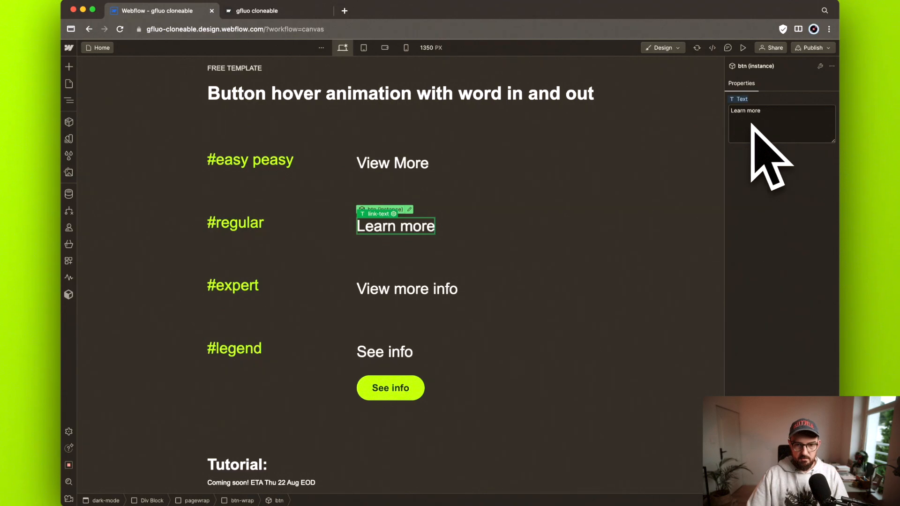
pyautogui.moveTo(413, 258)
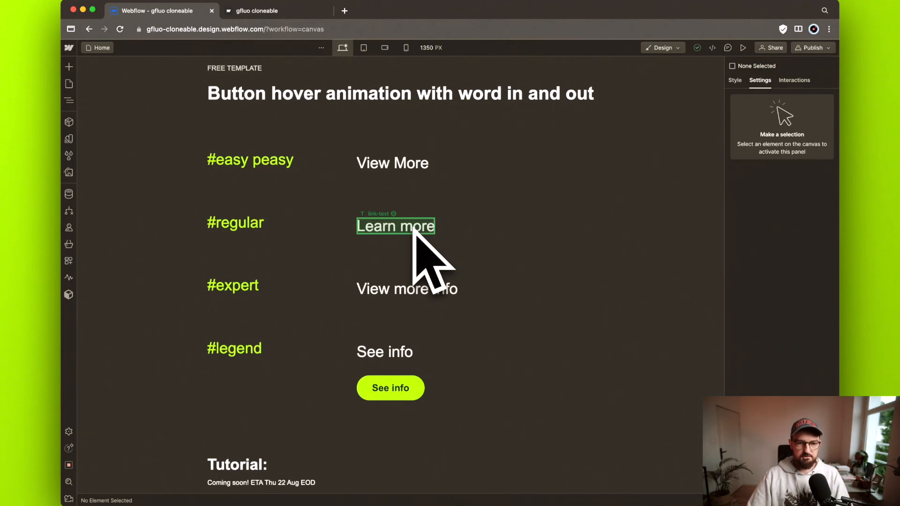
pyautogui.moveTo(430, 258)
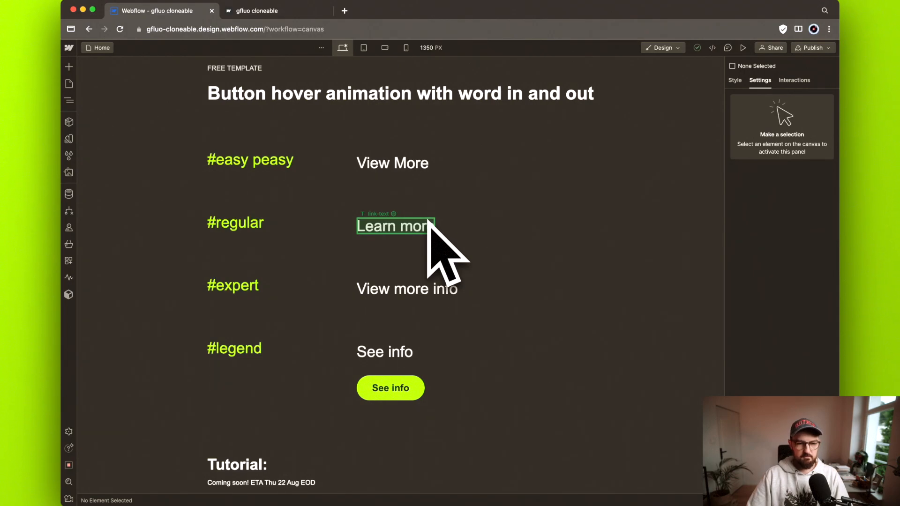
pyautogui.moveTo(407, 289)
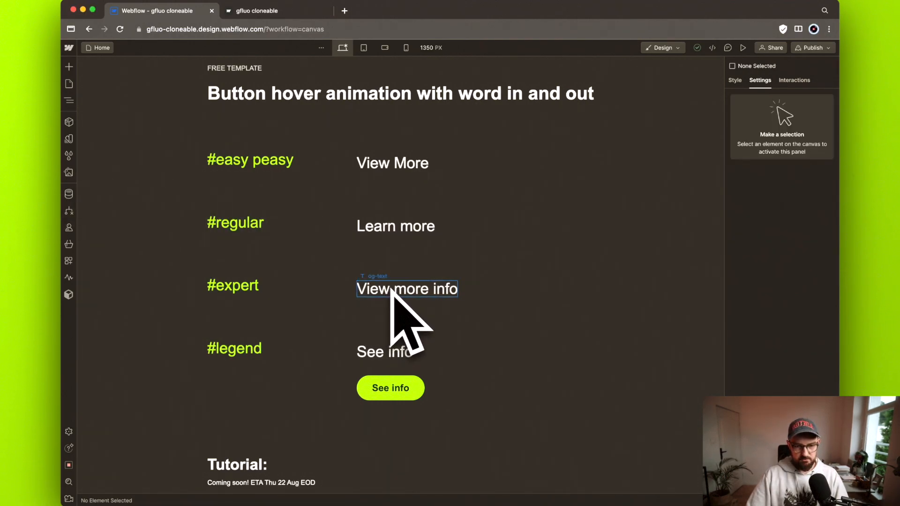
pyautogui.click(68, 100)
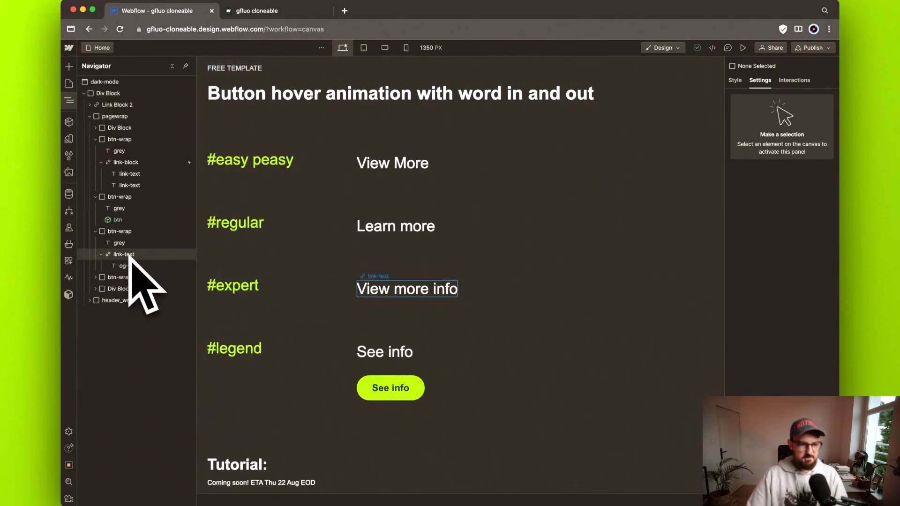
pyautogui.click(126, 265)
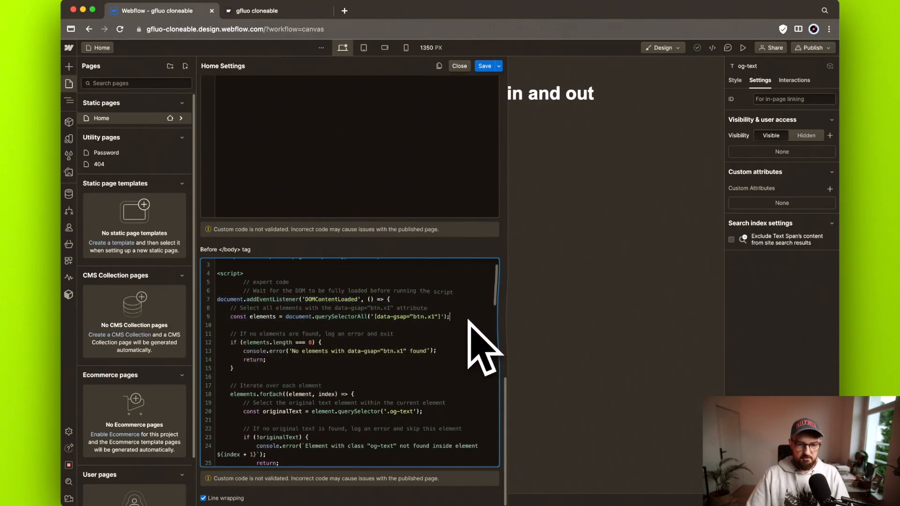
pyautogui.tripleClick(333, 316)
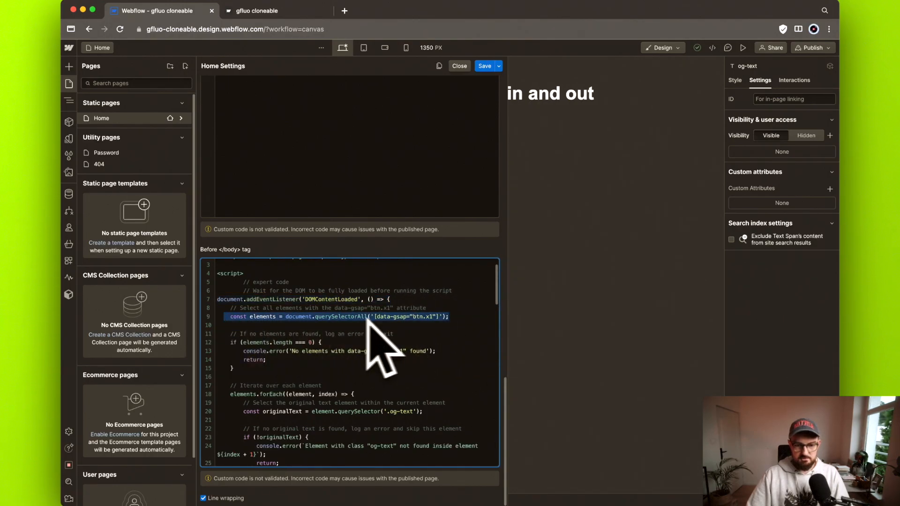
pyautogui.click(459, 66)
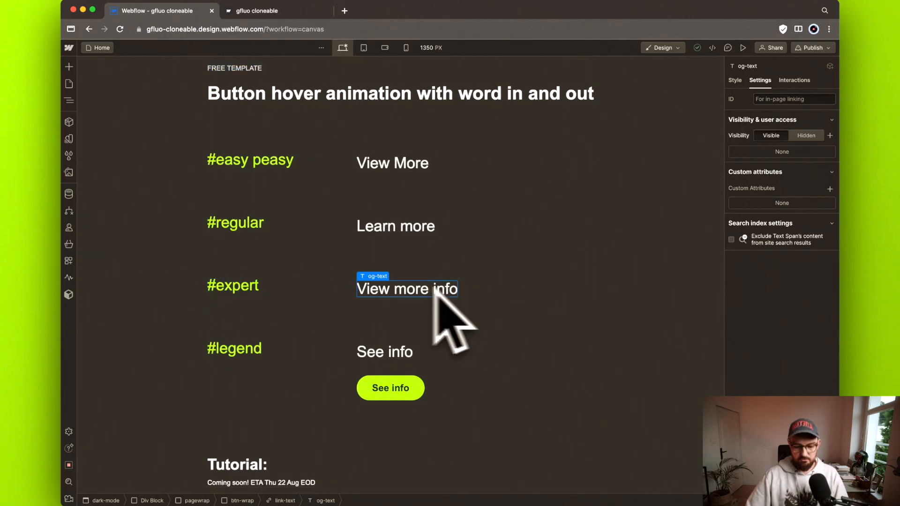
pyautogui.click(406, 289)
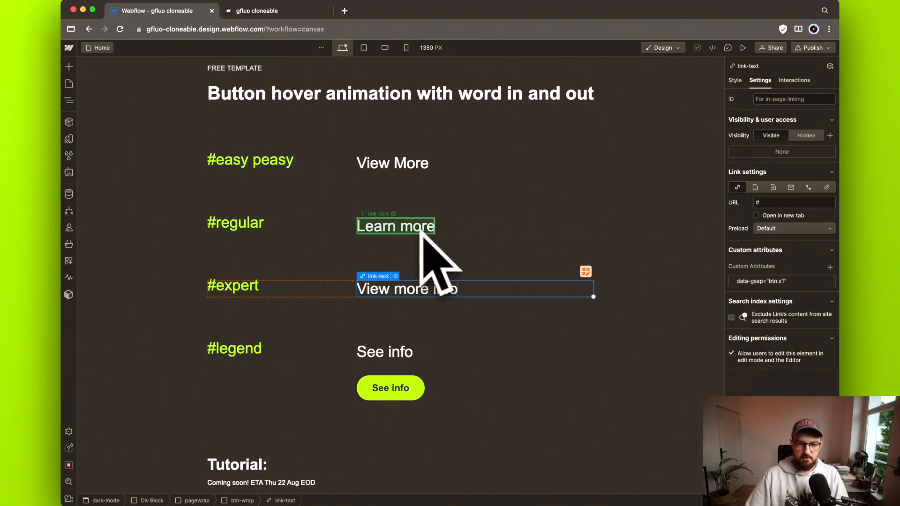
pyautogui.moveTo(625, 292)
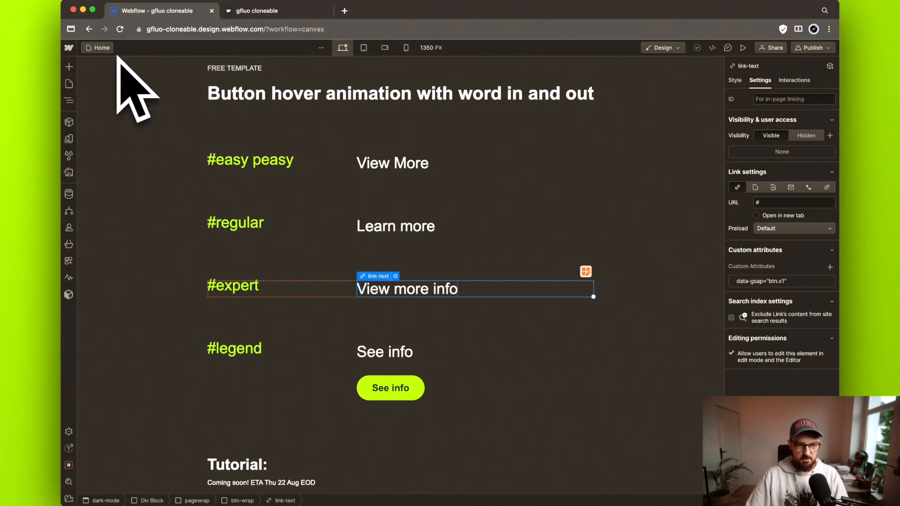
# Scroll through the Home page's Before </body> hover script, highlighting the gsap.set line
pyautogui.click(69, 83)
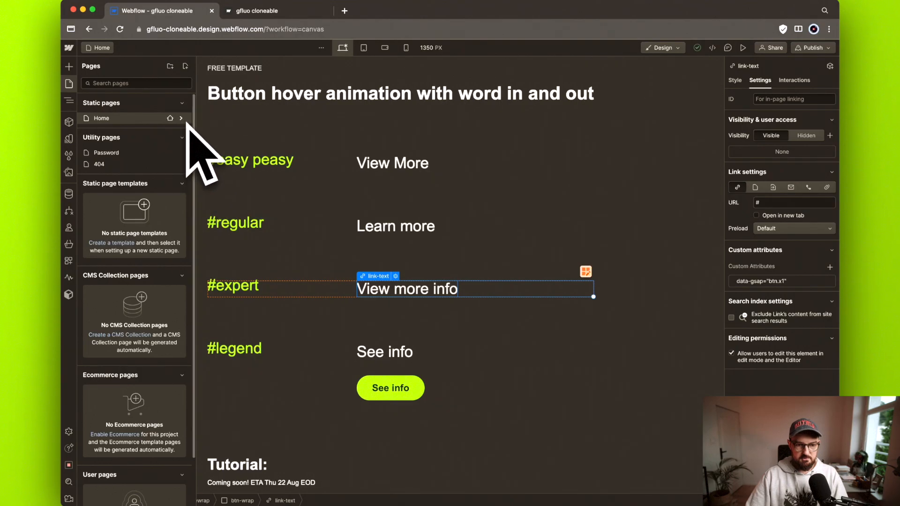
pyautogui.click(182, 118)
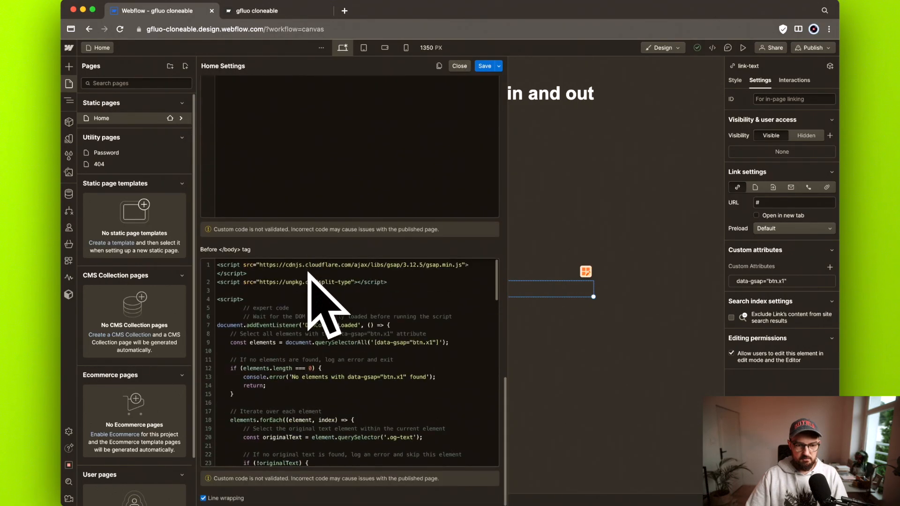
pyautogui.scroll(-3)
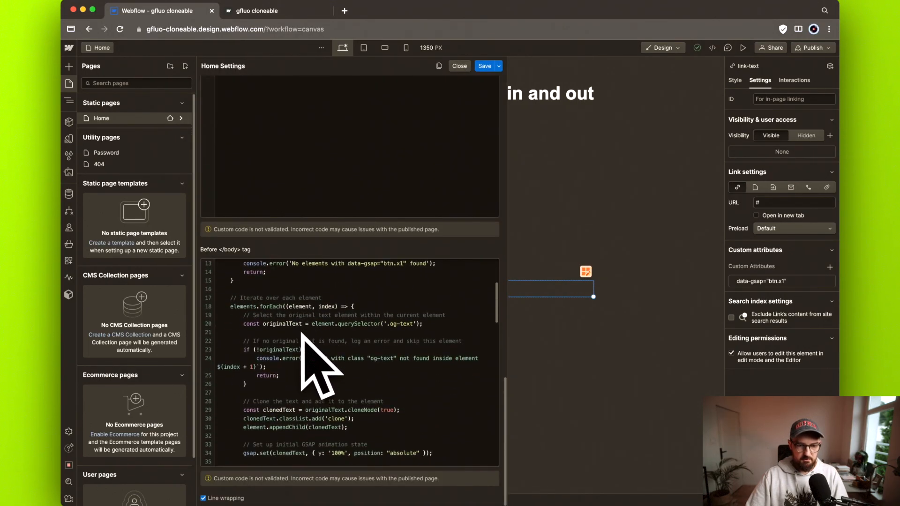
pyautogui.moveTo(299, 368)
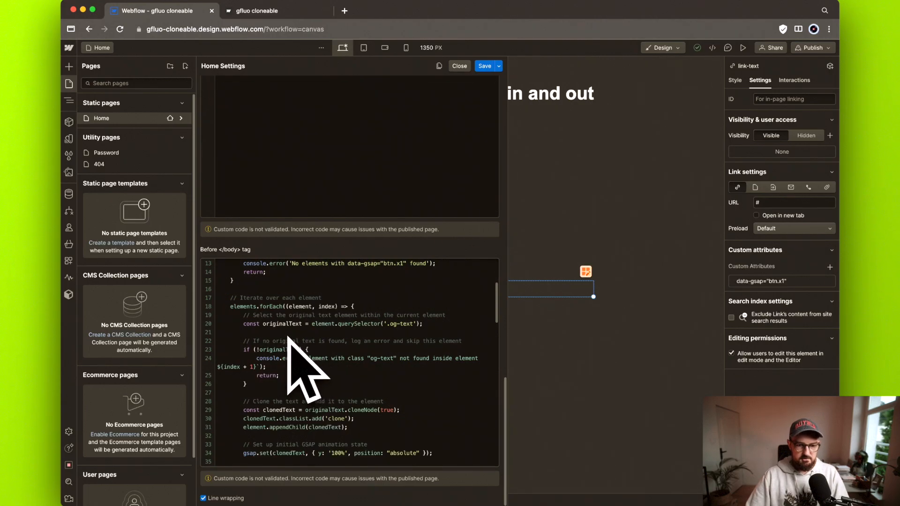
pyautogui.scroll(-3)
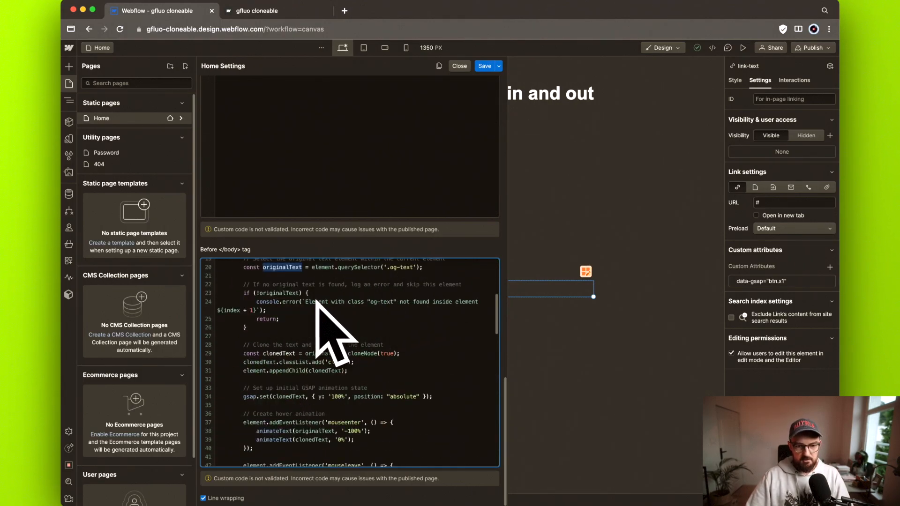
pyautogui.moveTo(301, 350)
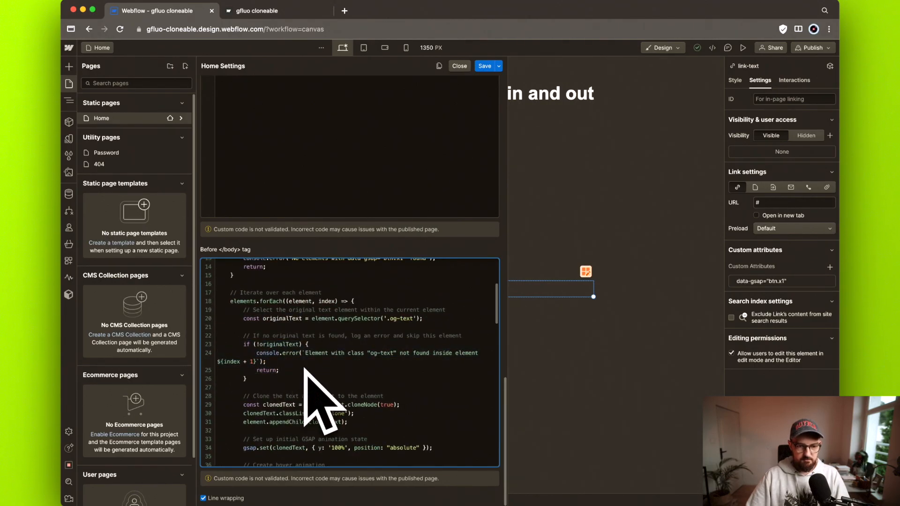
pyautogui.scroll(-3)
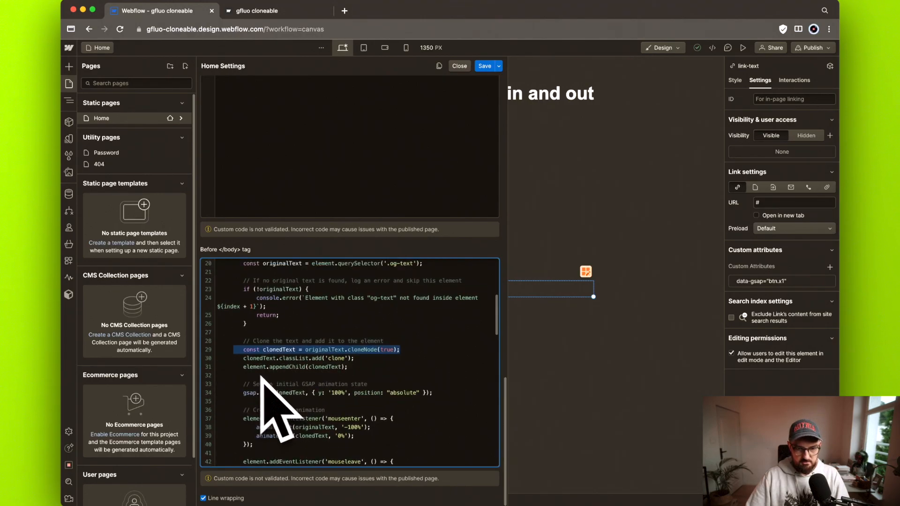
pyautogui.scroll(-3)
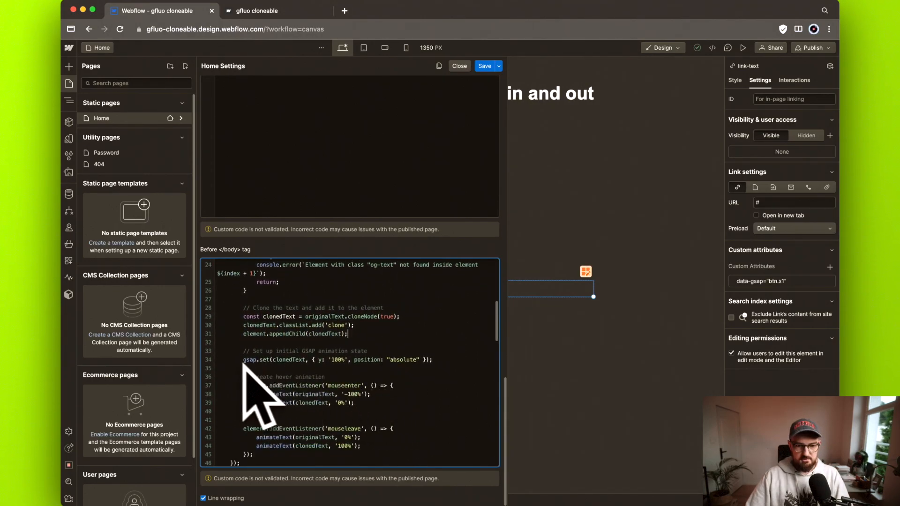
pyautogui.tripleClick(337, 359)
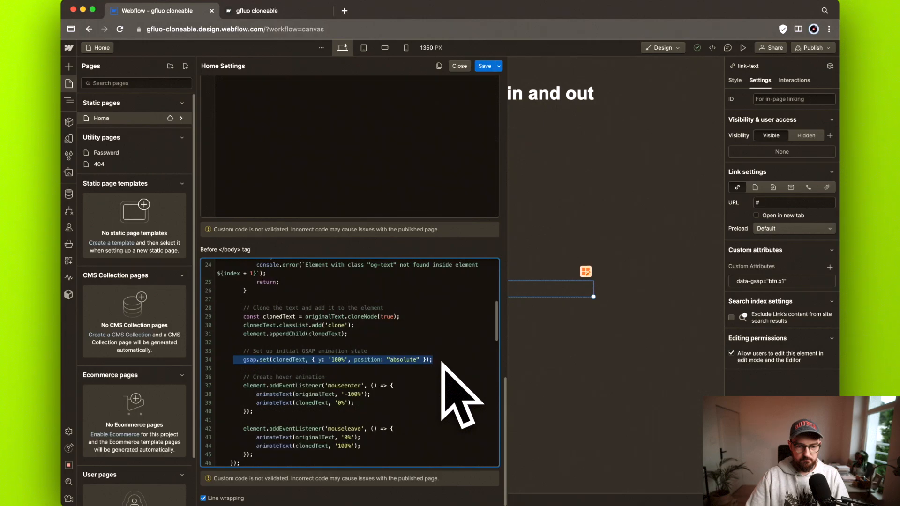
pyautogui.scroll(-3)
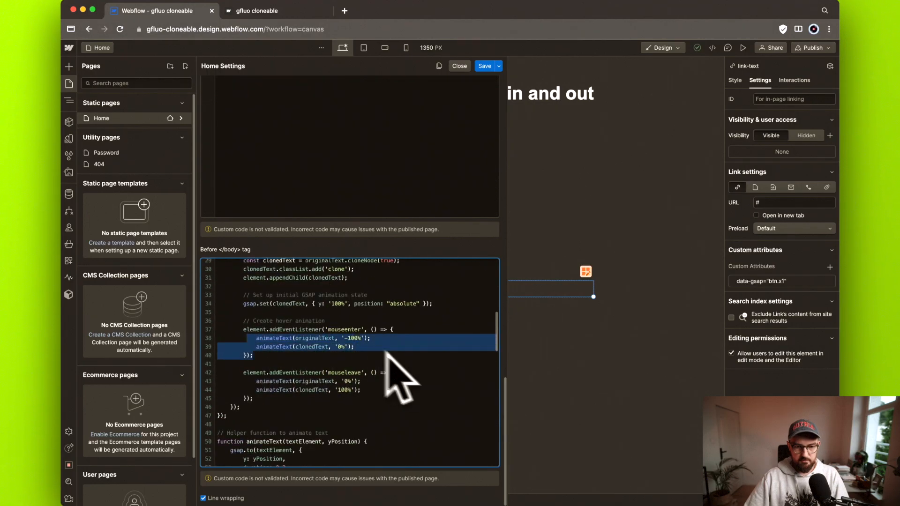
pyautogui.scroll(-3)
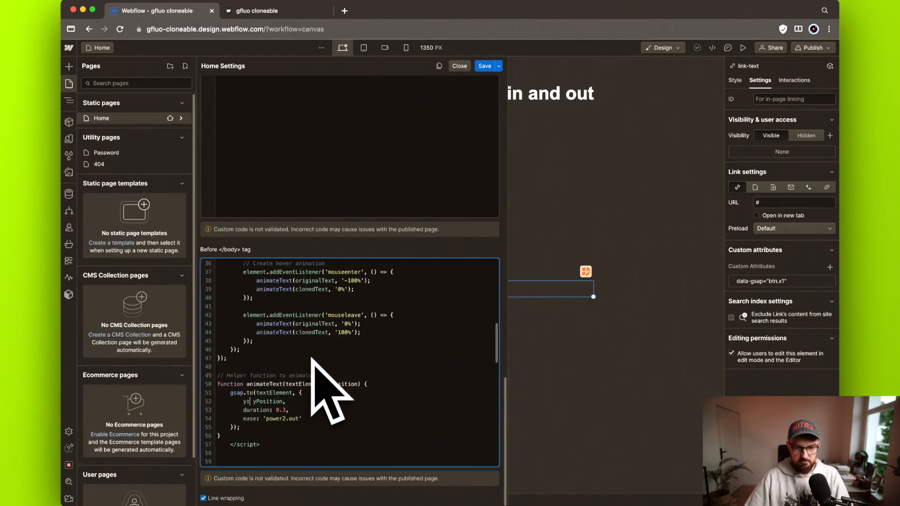
pyautogui.moveTo(276, 390)
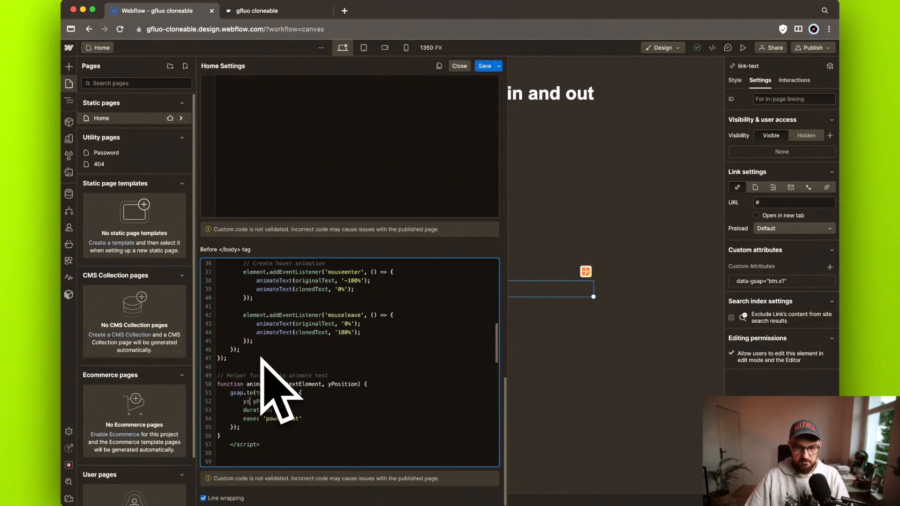
pyautogui.click(256, 10)
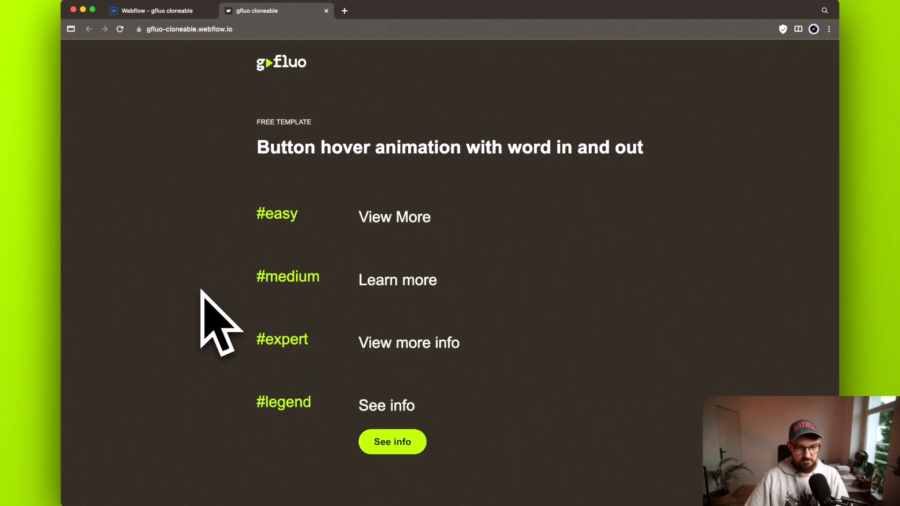
pyautogui.moveTo(238, 353)
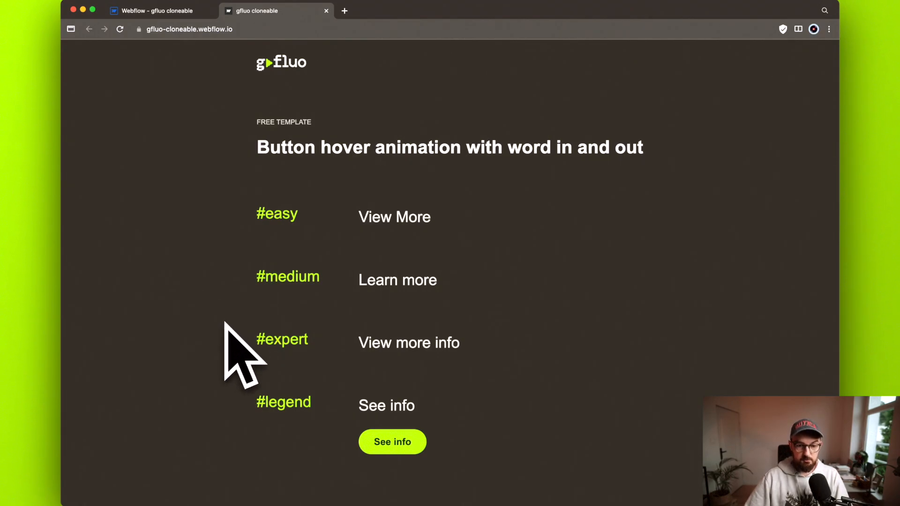
pyautogui.moveTo(266, 379)
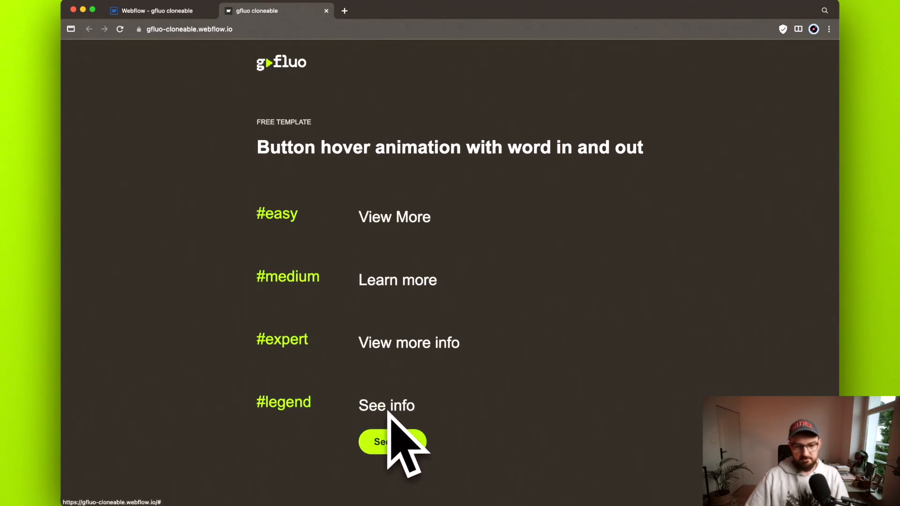
pyautogui.moveTo(563, 448)
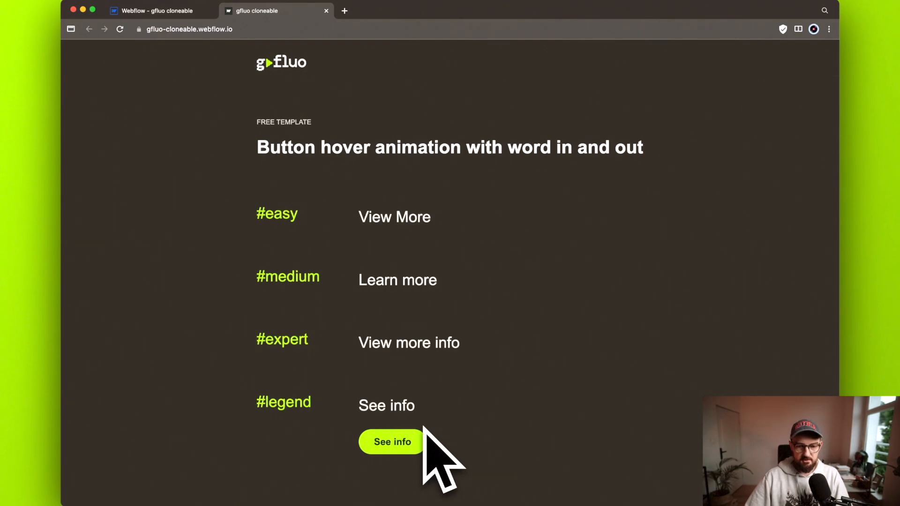
pyautogui.moveTo(456, 408)
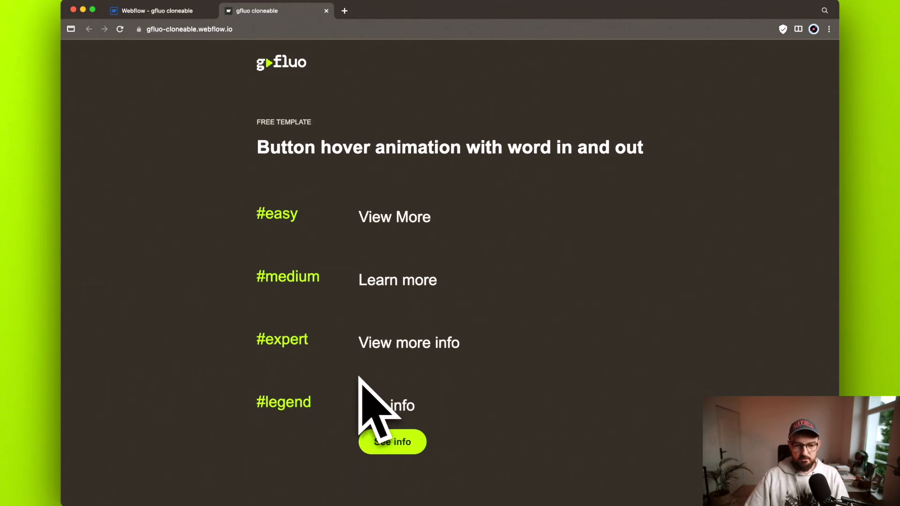
pyautogui.moveTo(525, 447)
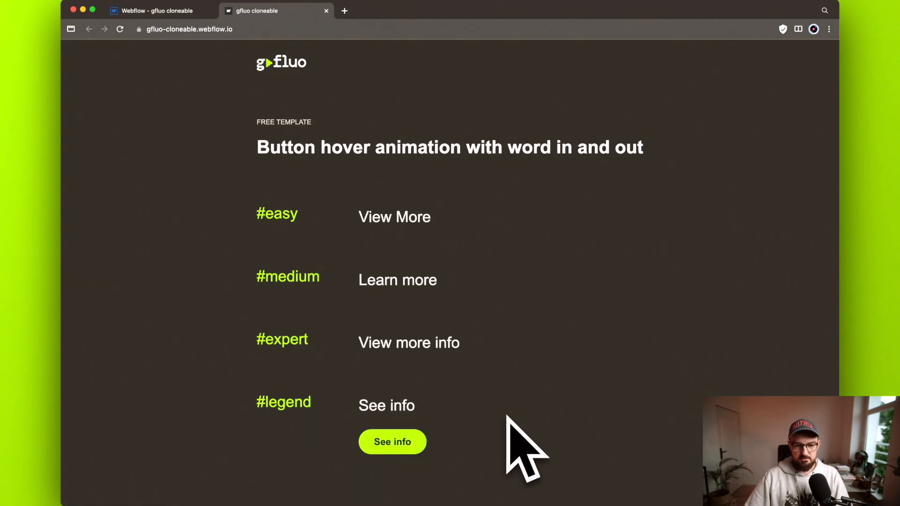
pyautogui.moveTo(554, 447)
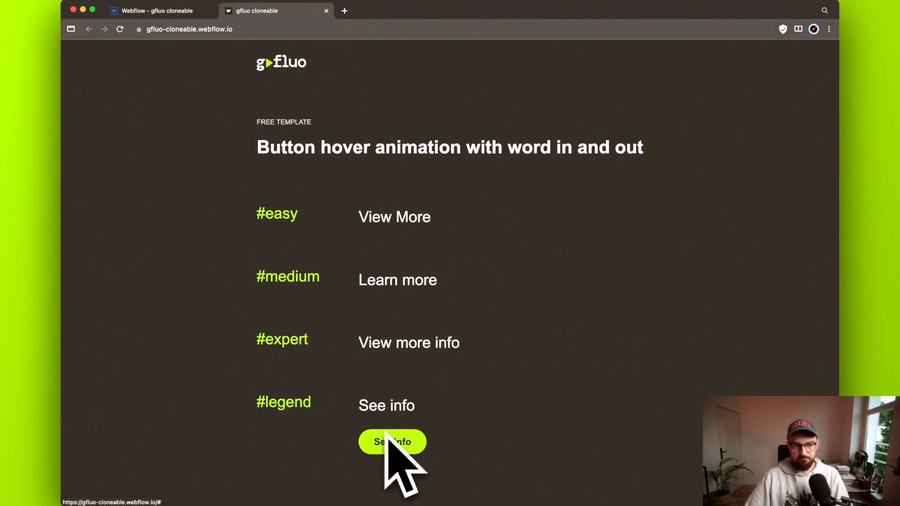
# Test the See info button's hover animation on the live page
pyautogui.click(161, 10)
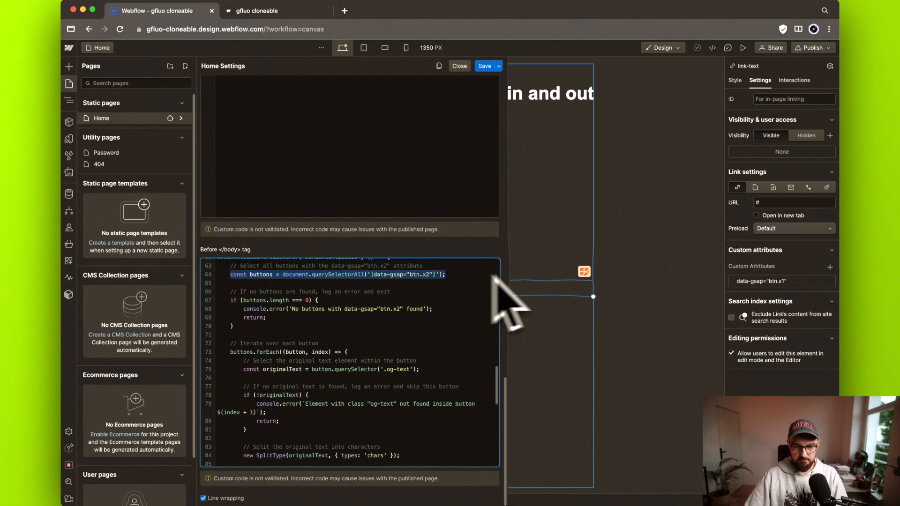
# Select the See info button and check its data-gsap="btn.x2" custom attribute
pyautogui.click(458, 65)
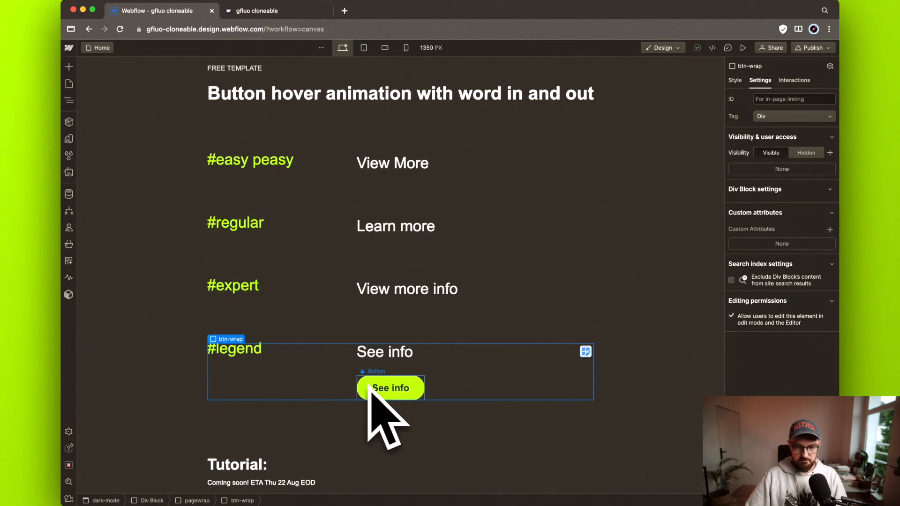
pyautogui.click(391, 388)
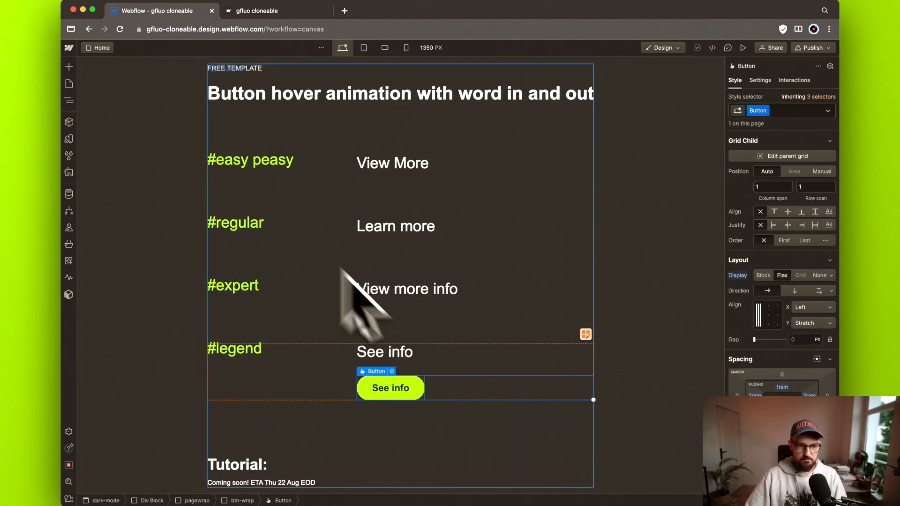
pyautogui.moveTo(184, 120)
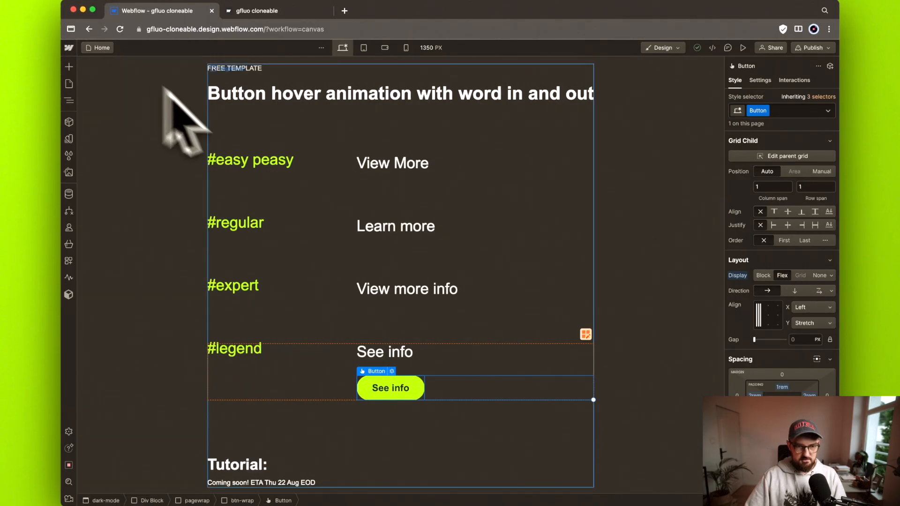
pyautogui.click(69, 260)
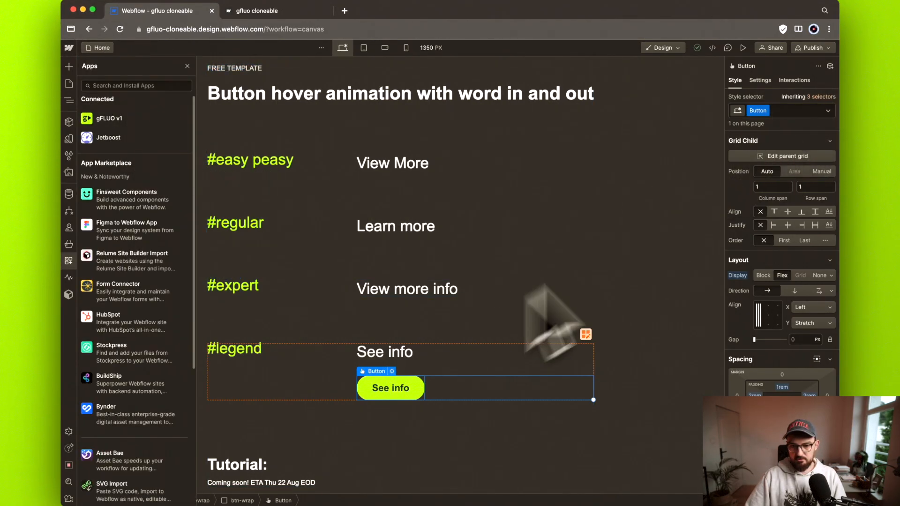
pyautogui.click(760, 80)
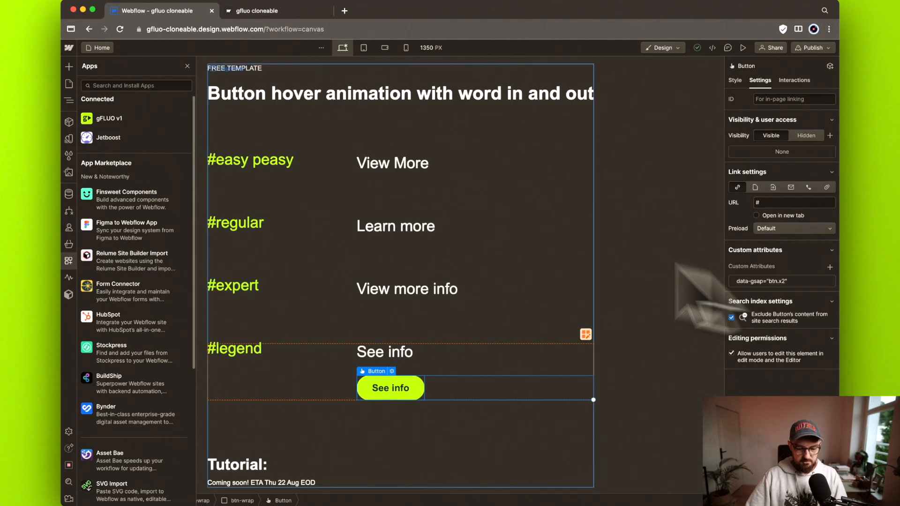
pyautogui.click(186, 66)
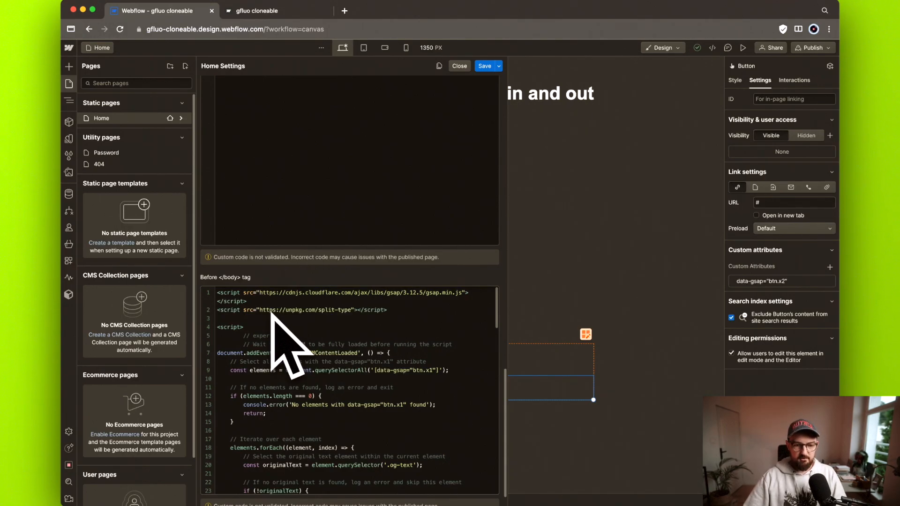
# Scroll through the Home page's before-body GSAP script, then return to the published site
pyautogui.scroll(-3)
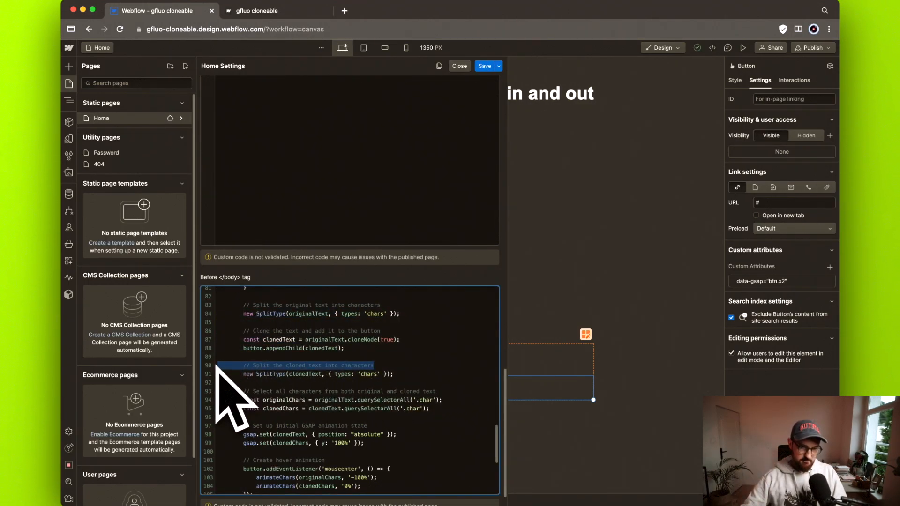
pyautogui.scroll(-3)
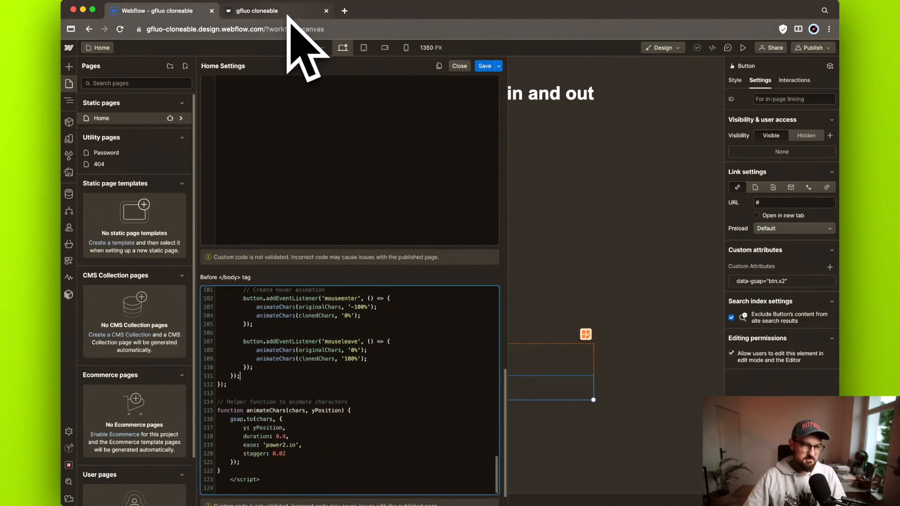
pyautogui.click(255, 10)
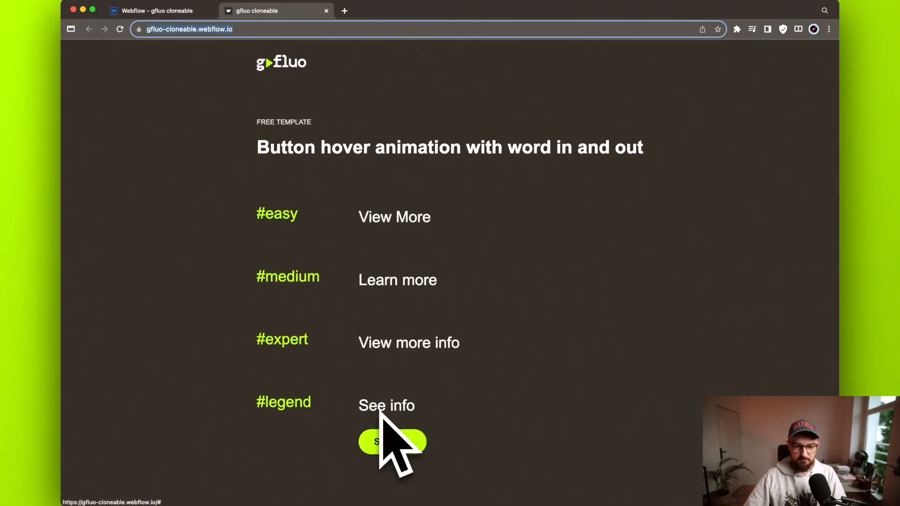
# In the Designer, select the #legend See info link on the canvas
pyautogui.click(153, 11)
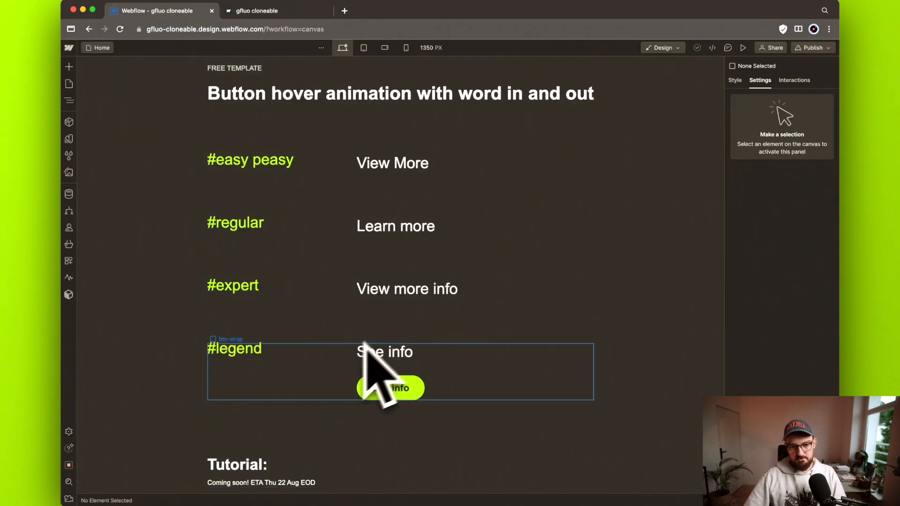
pyautogui.click(385, 352)
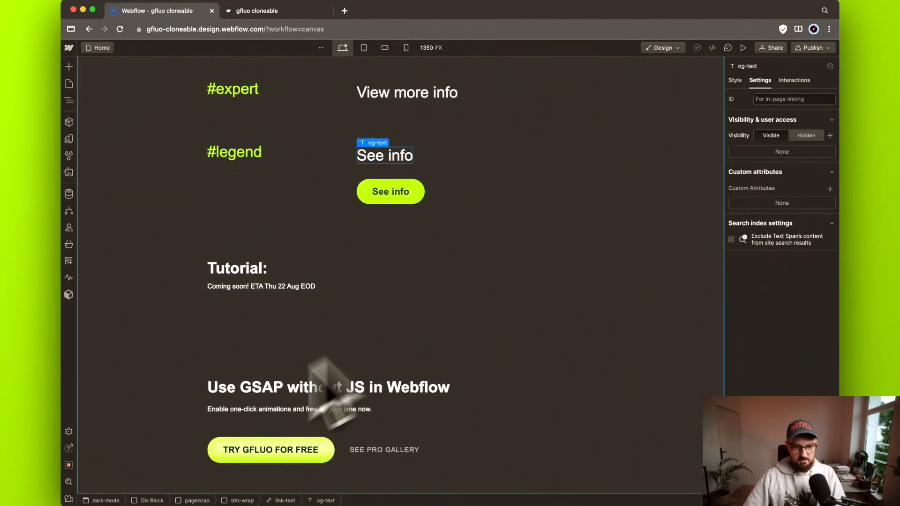
# Select the 'Use GSAP without JS' footer heading and launch gFLUO v1 from Apps
pyautogui.click(328, 386)
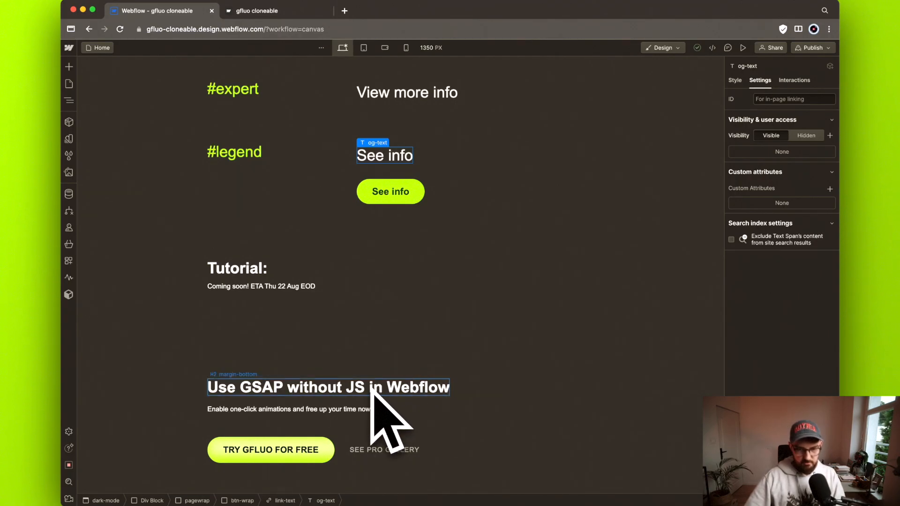
pyautogui.click(328, 386)
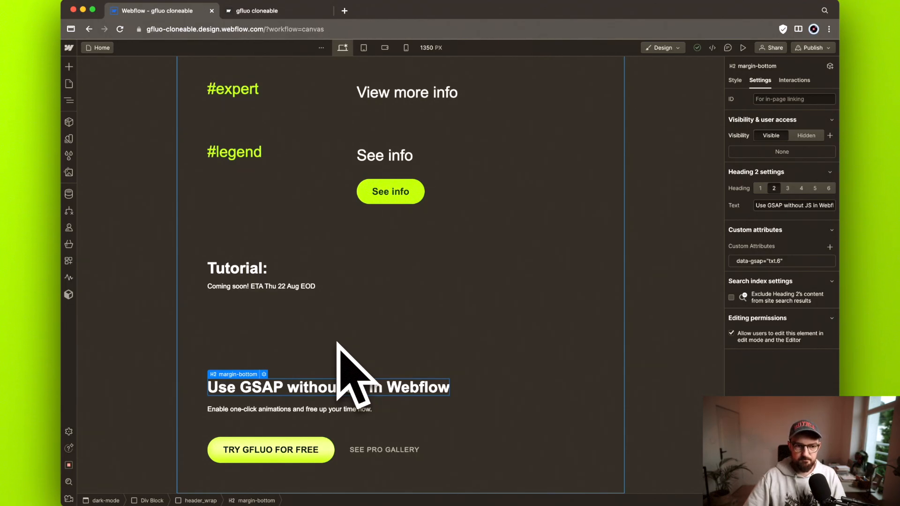
pyautogui.click(69, 260)
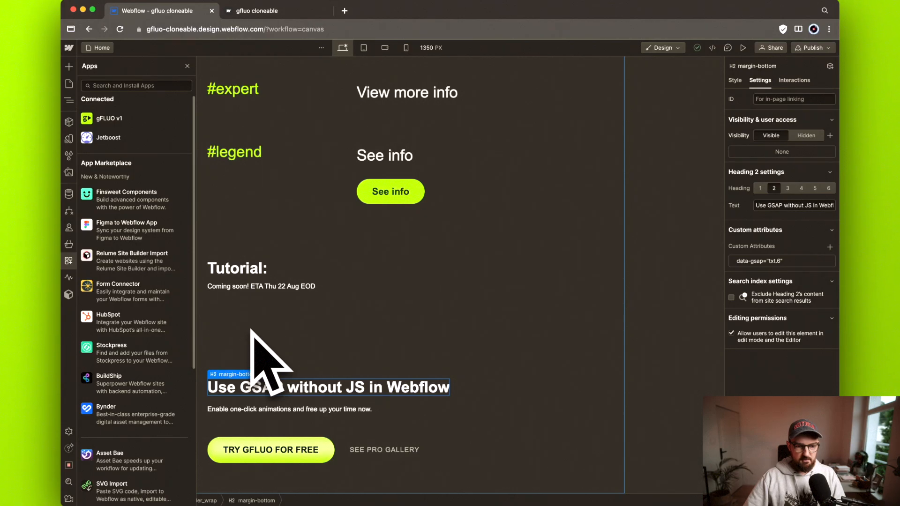
pyautogui.scroll(-3)
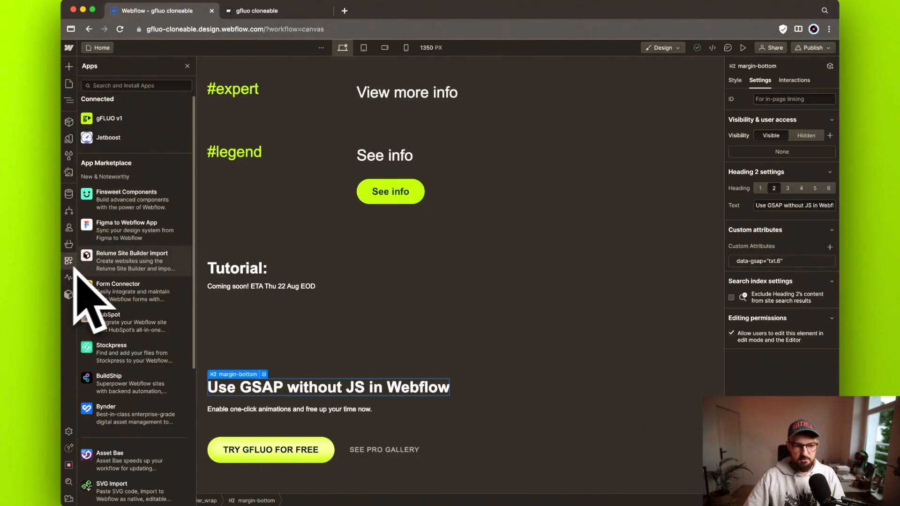
pyautogui.scroll(-3)
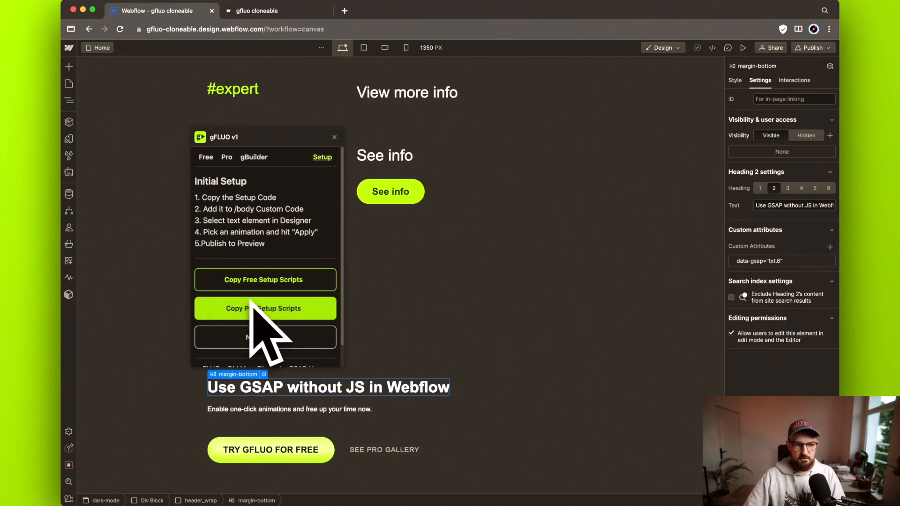
# Copy gFLUO's Pro setup scripts and apply Words Roll In From Right (txt.6) to the heading
pyautogui.click(68, 84)
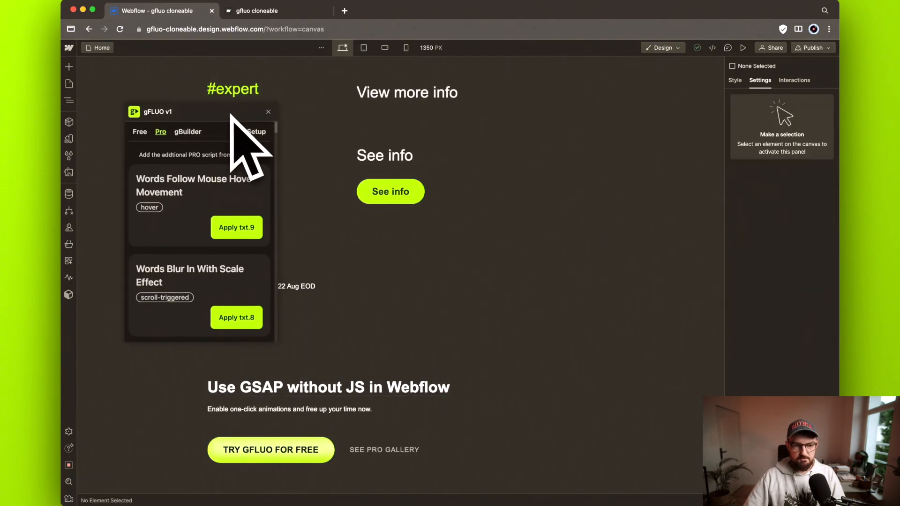
pyautogui.scroll(-3)
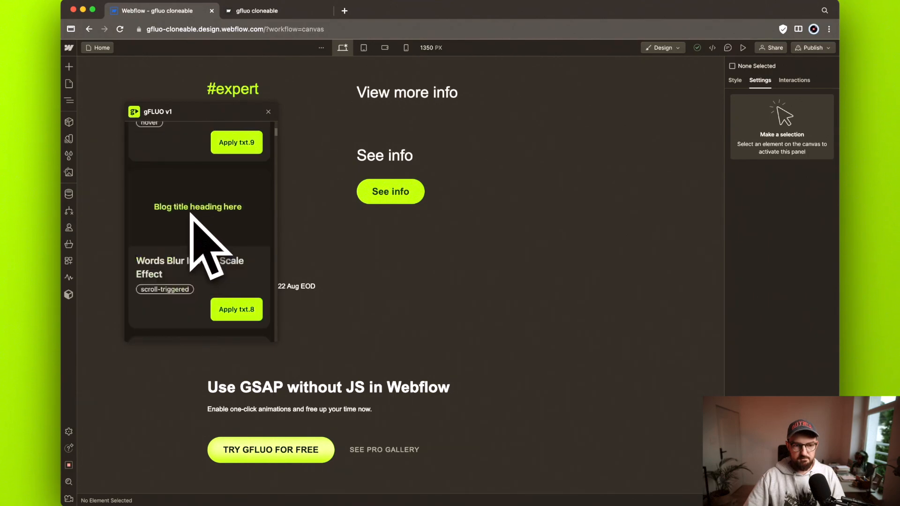
pyautogui.scroll(-3)
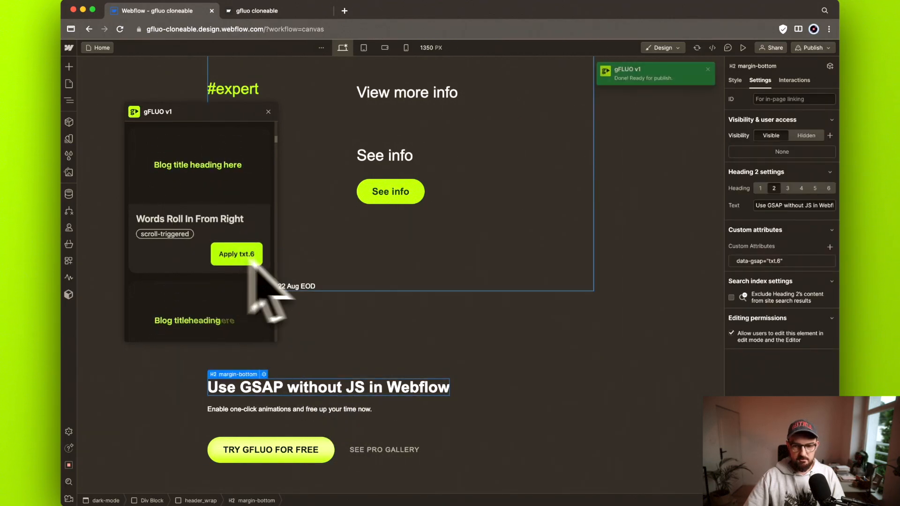
pyautogui.click(236, 254)
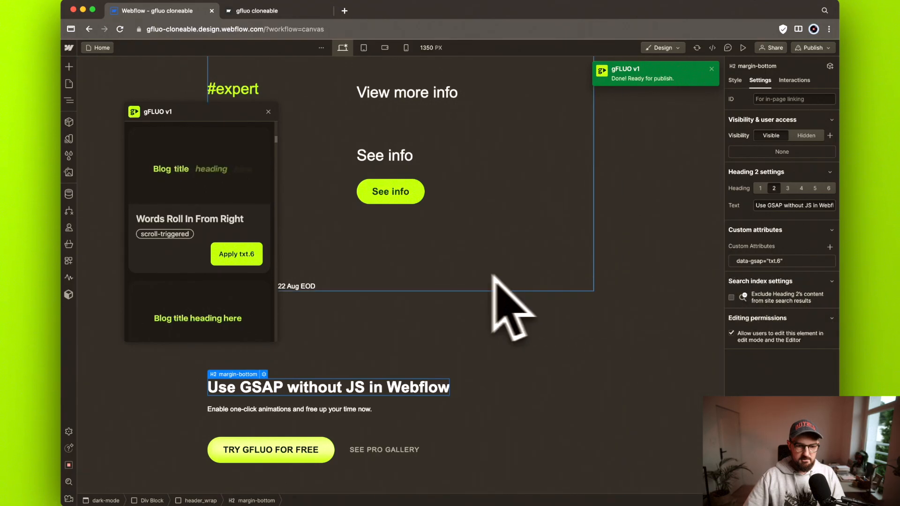
# Apply Words Roll In From Left (txt.4) to the paragraph below the heading
pyautogui.click(289, 408)
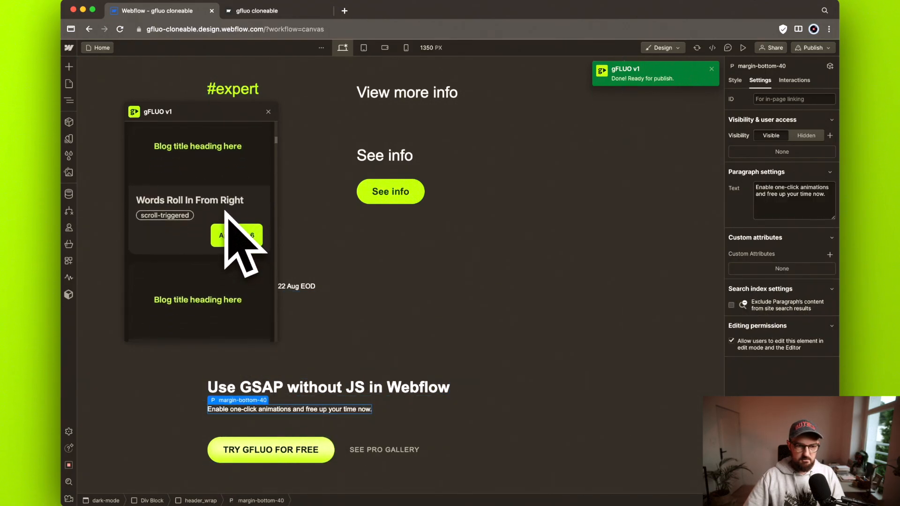
pyautogui.scroll(-3)
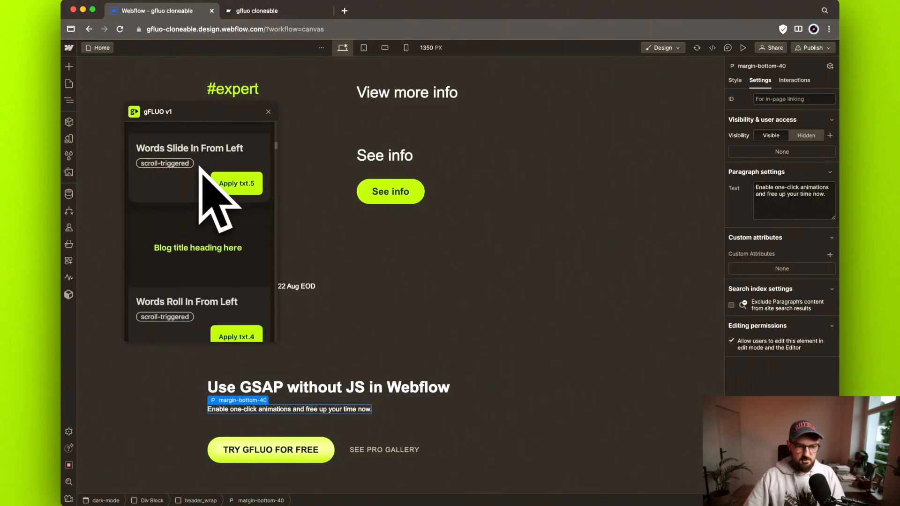
pyautogui.click(236, 183)
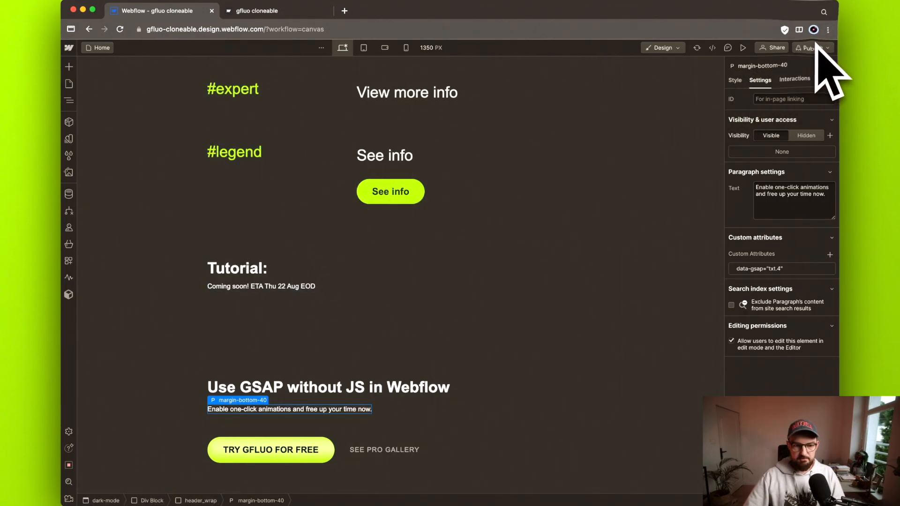
# Publish the site to staging and open gfluo-cloneable.webflow.io
pyautogui.click(810, 48)
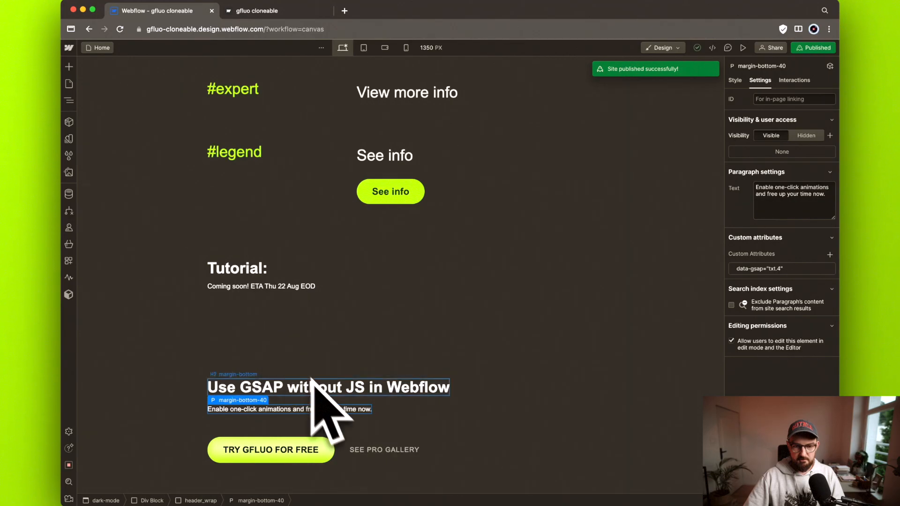
pyautogui.click(813, 48)
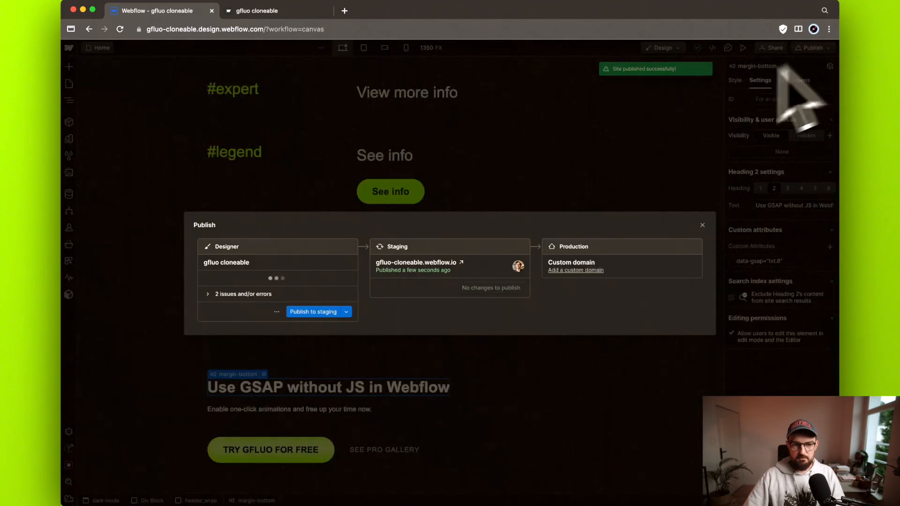
pyautogui.click(276, 10)
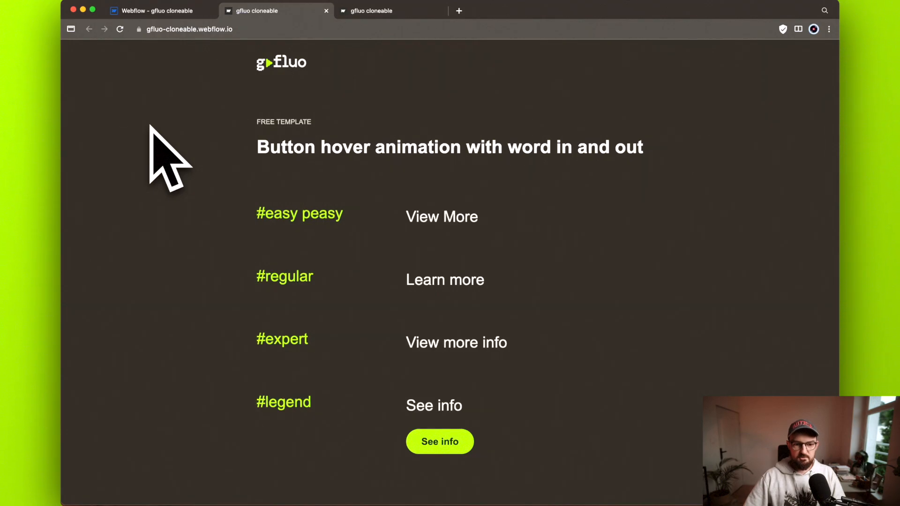
# Watch the footer heading roll in while scrolling, then open the TRY GFLUO FOR FREE page
pyautogui.scroll(-3)
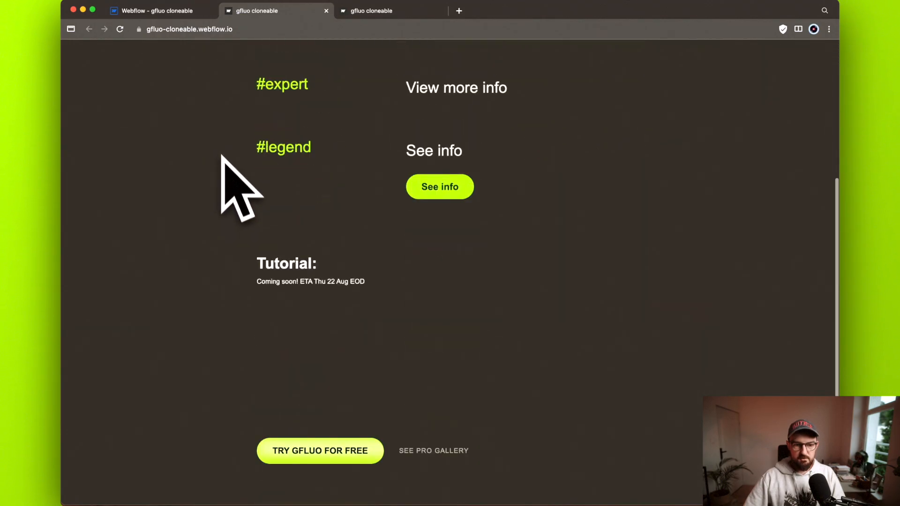
pyautogui.scroll(-3)
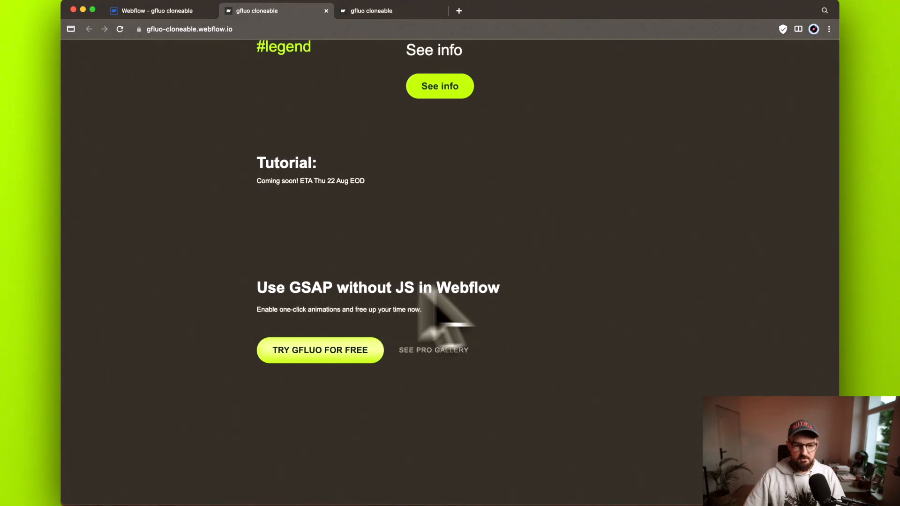
pyautogui.scroll(3)
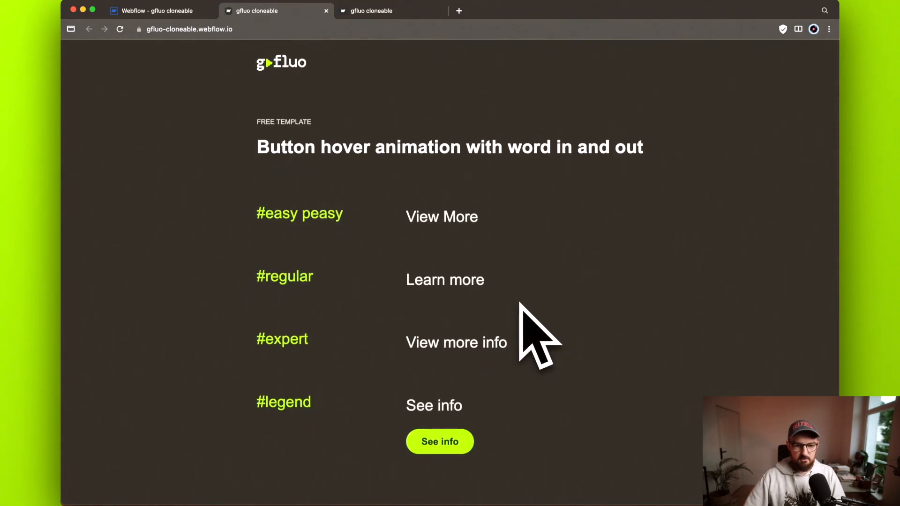
pyautogui.scroll(-3)
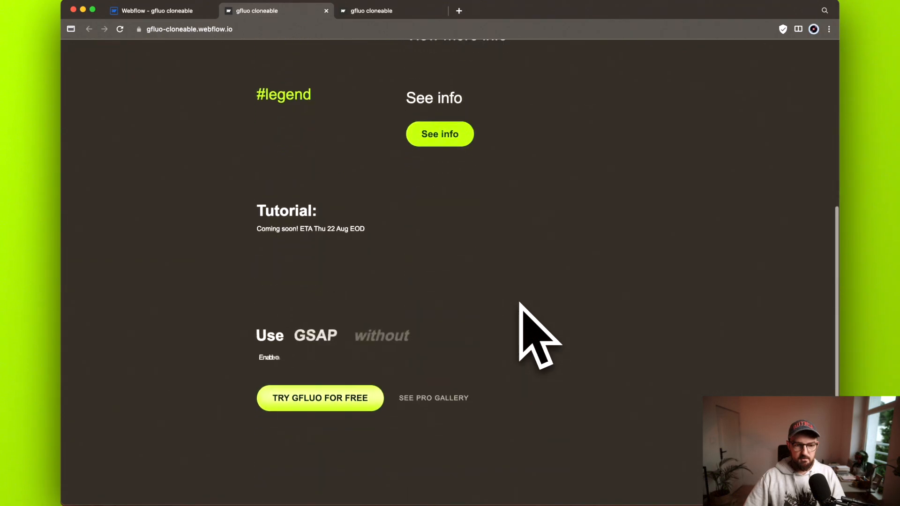
pyautogui.scroll(-3)
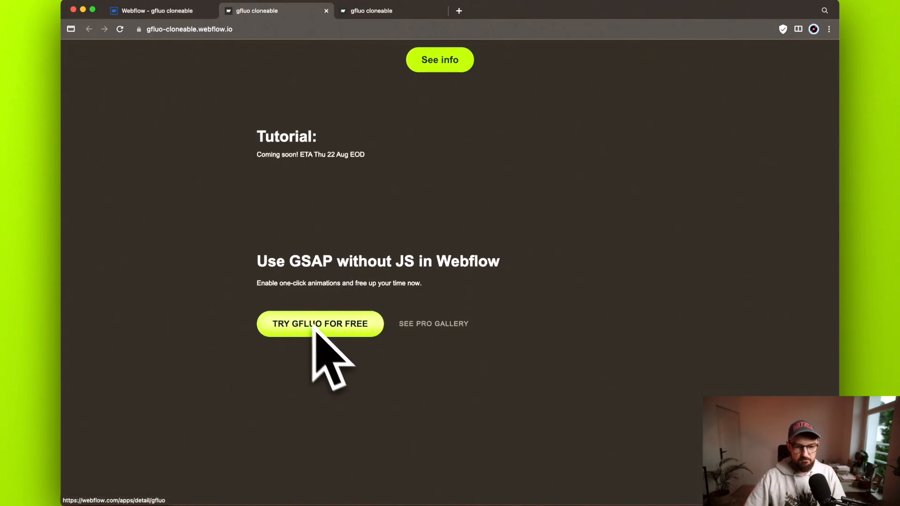
pyautogui.click(320, 324)
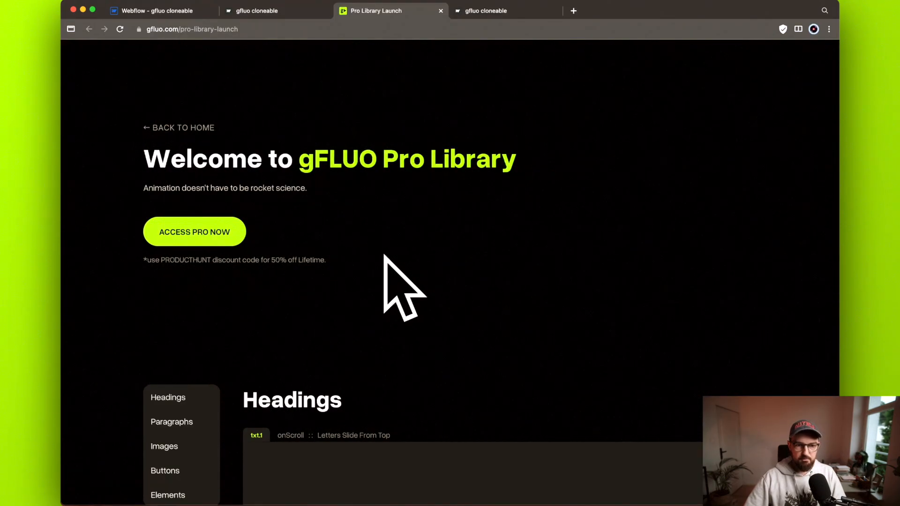